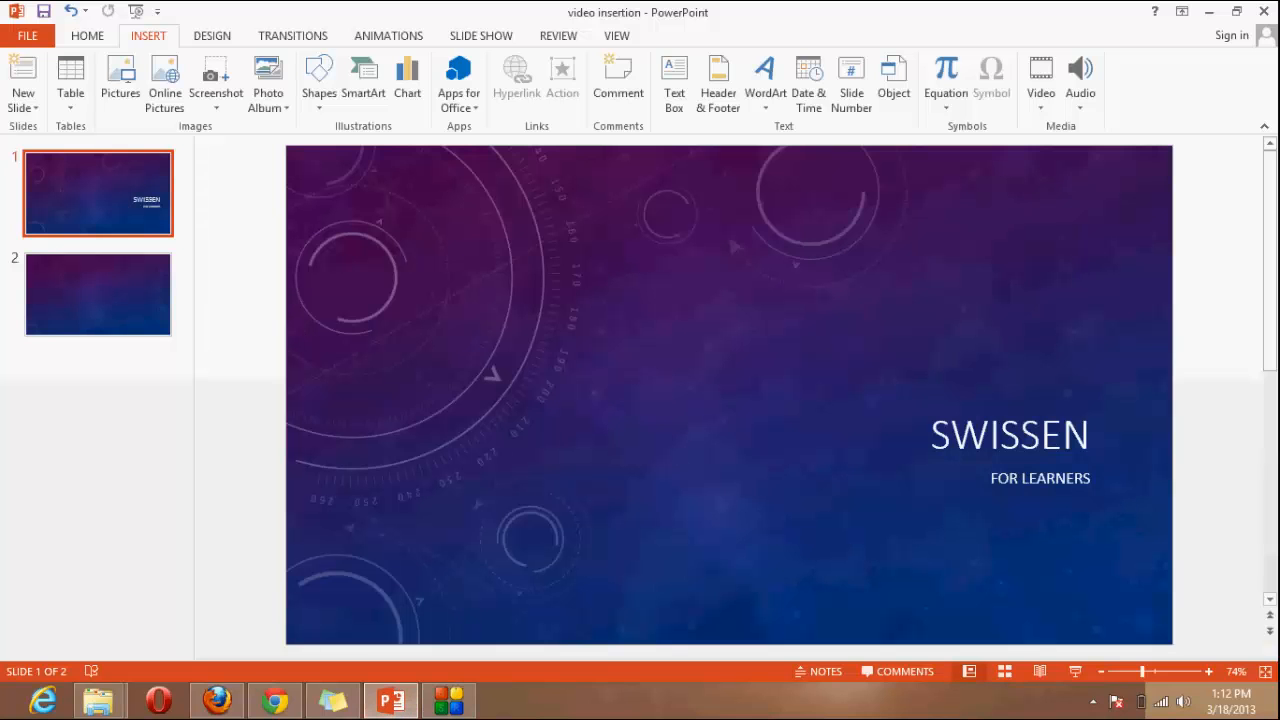
Title slide 2 'MY VIDEO ON TECHNOLOGY' in its title placeholder.
click(97, 293)
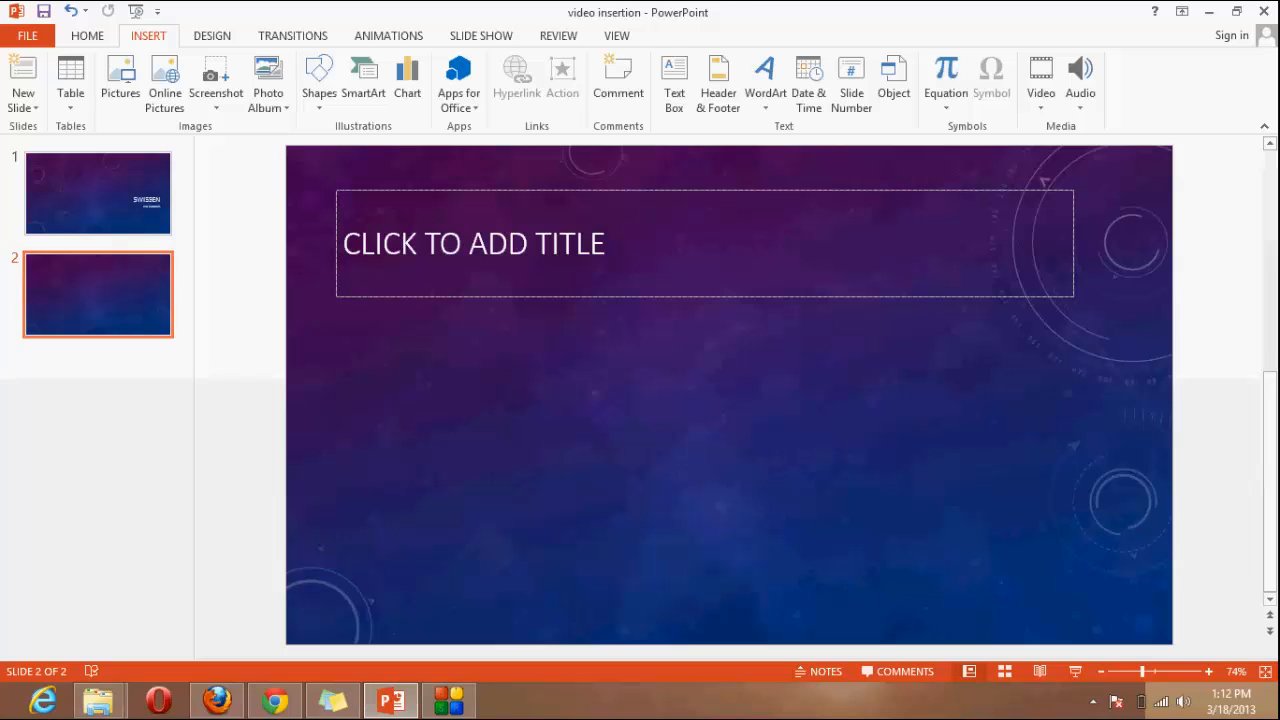
text(M)
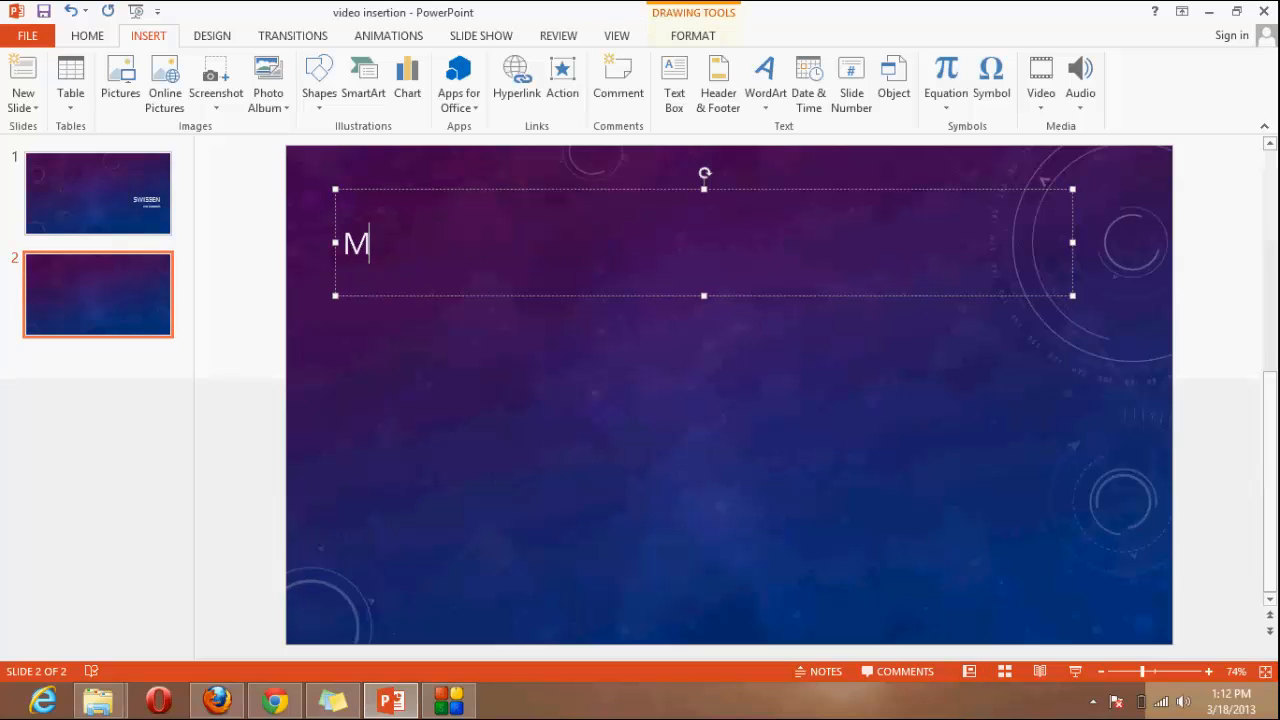
text(Y VIDEO ON)
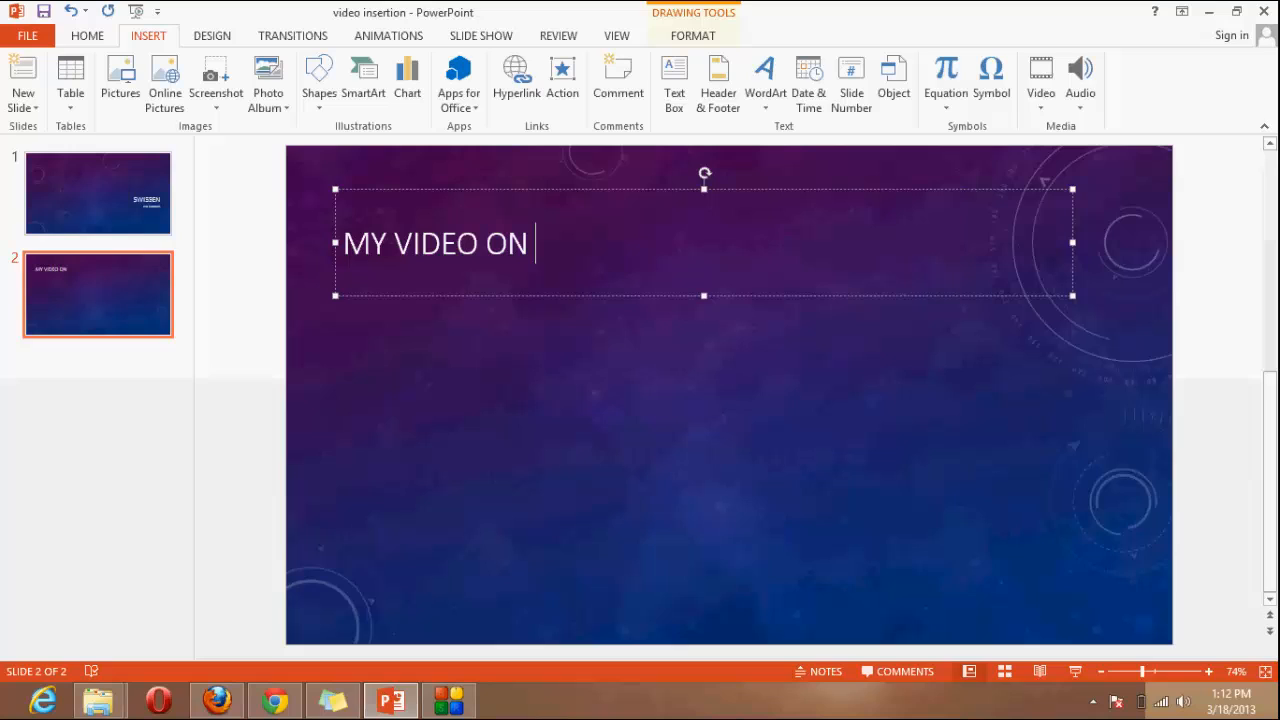
text(TECHNOLOGY)
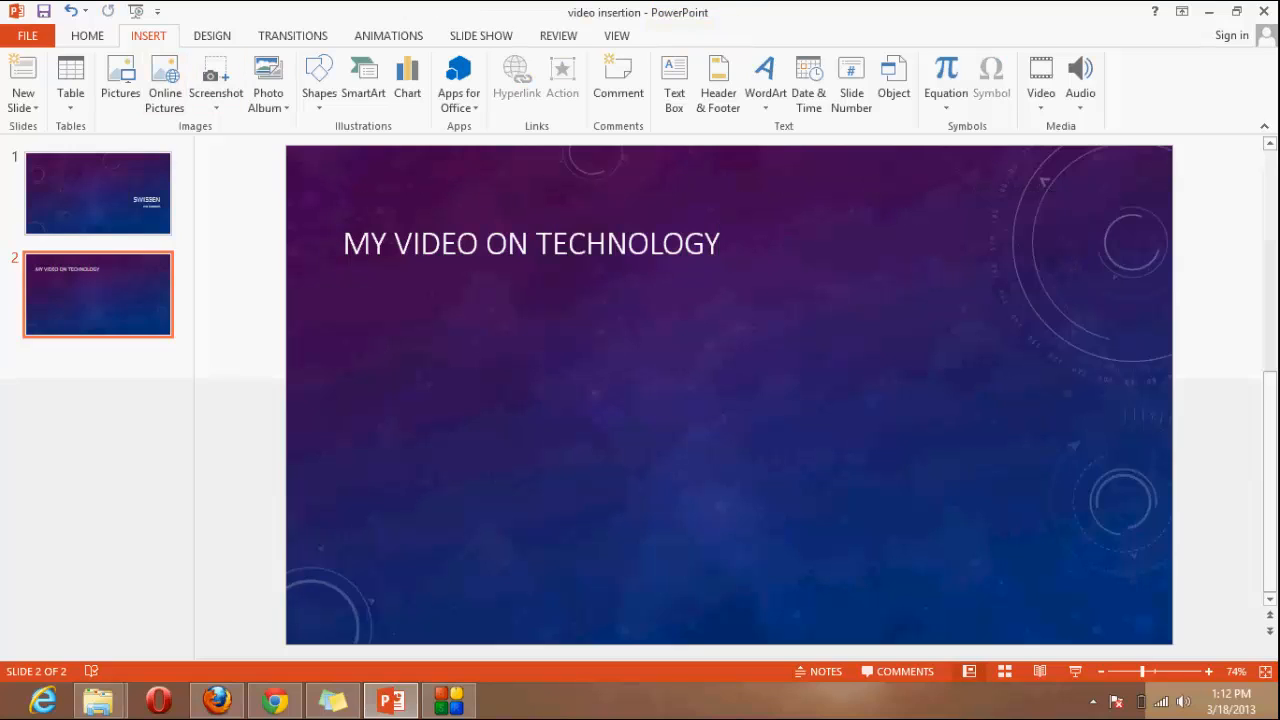
click(1040, 80)
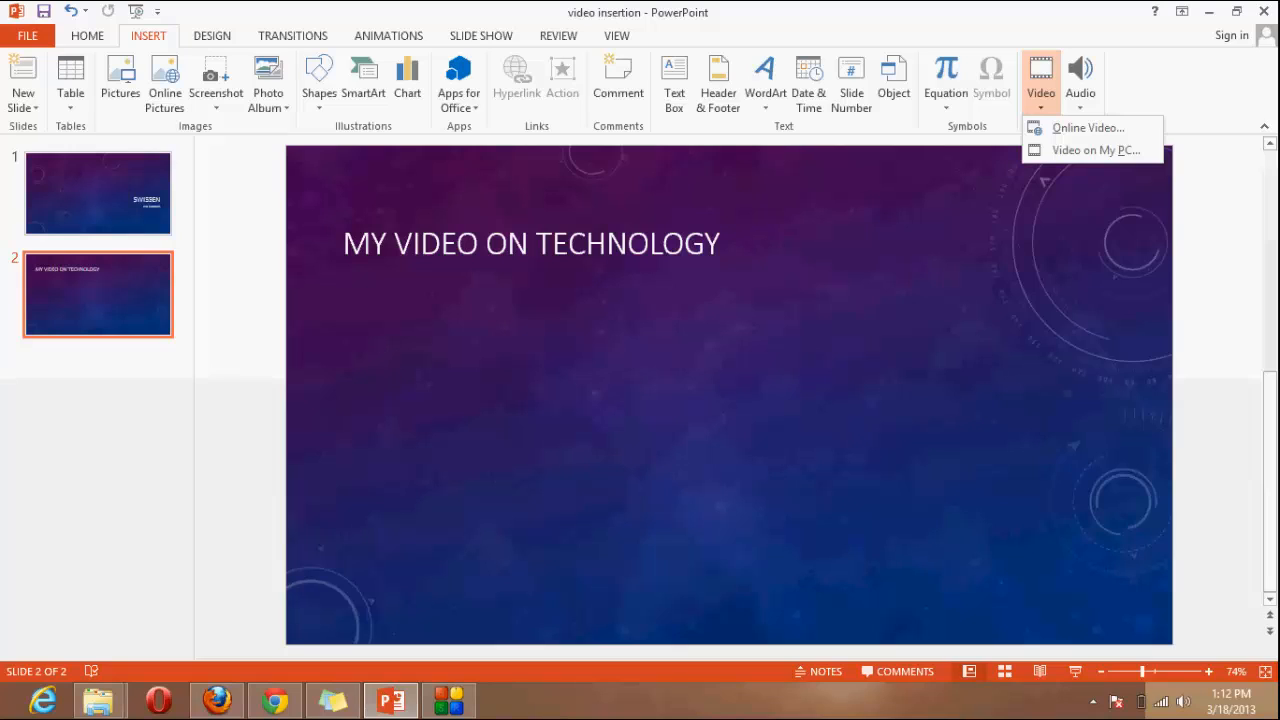
mouse_move(1095, 149)
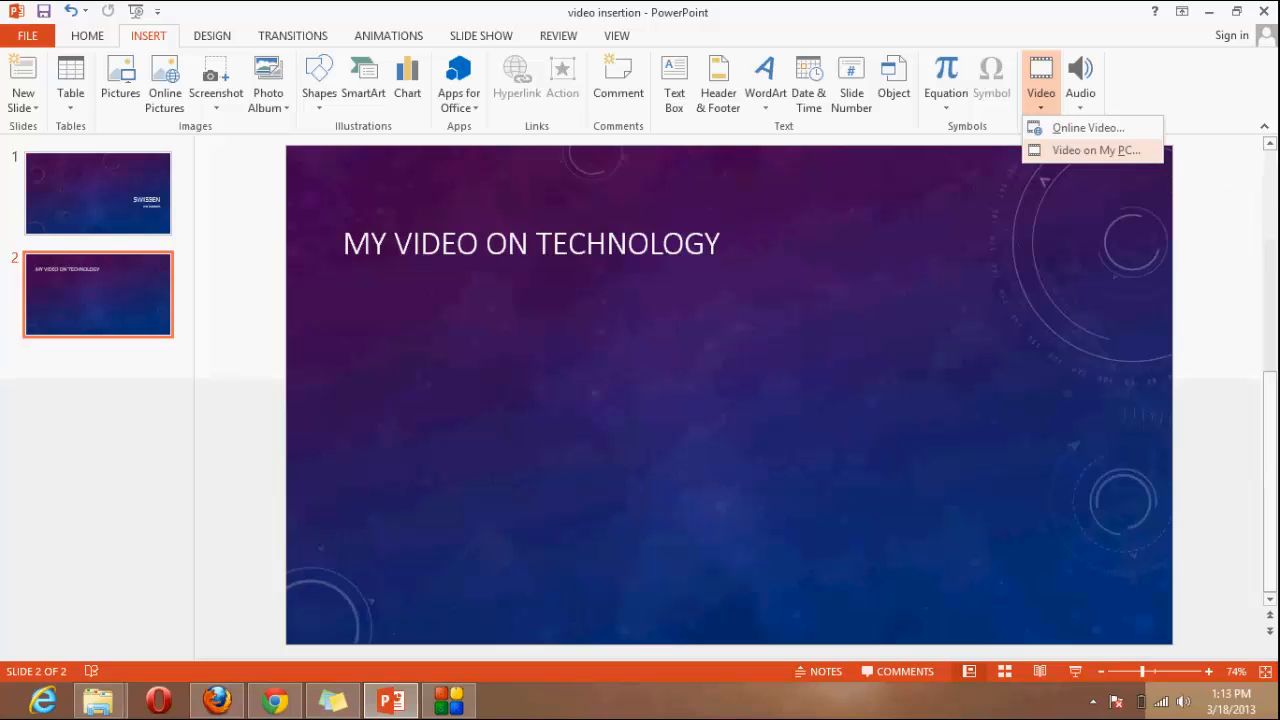
click(1094, 149)
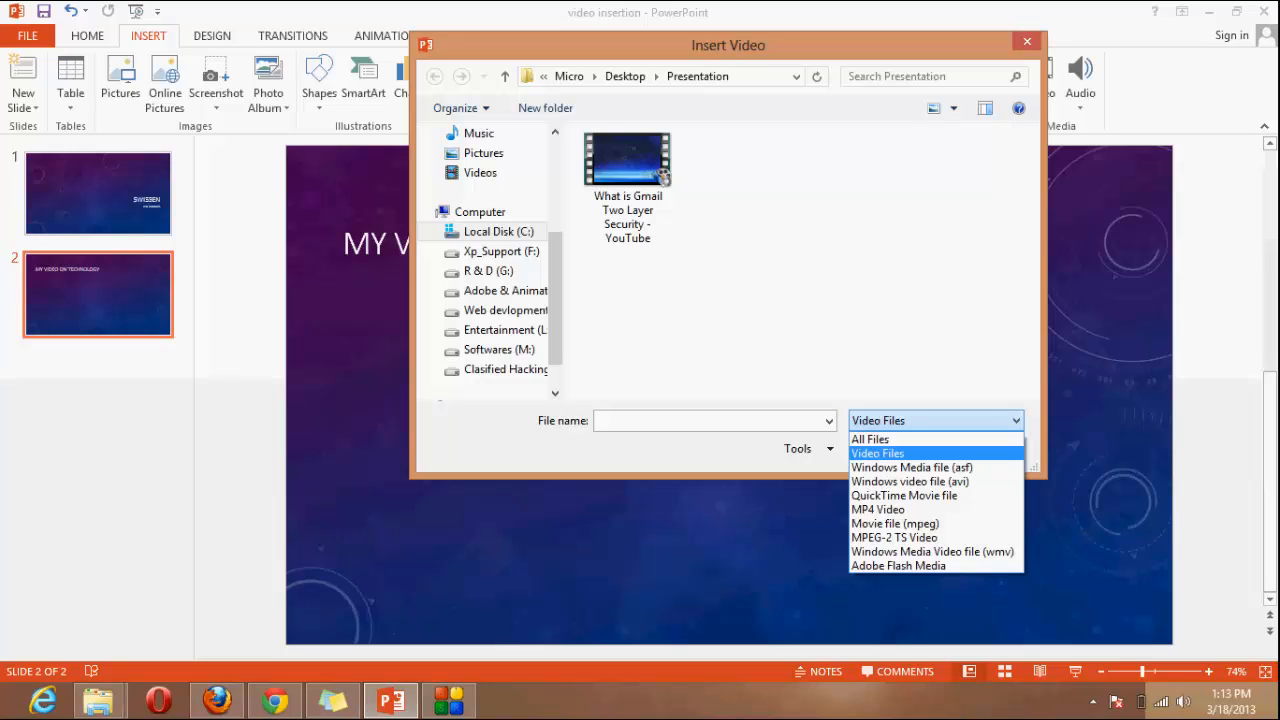
click(877, 453)
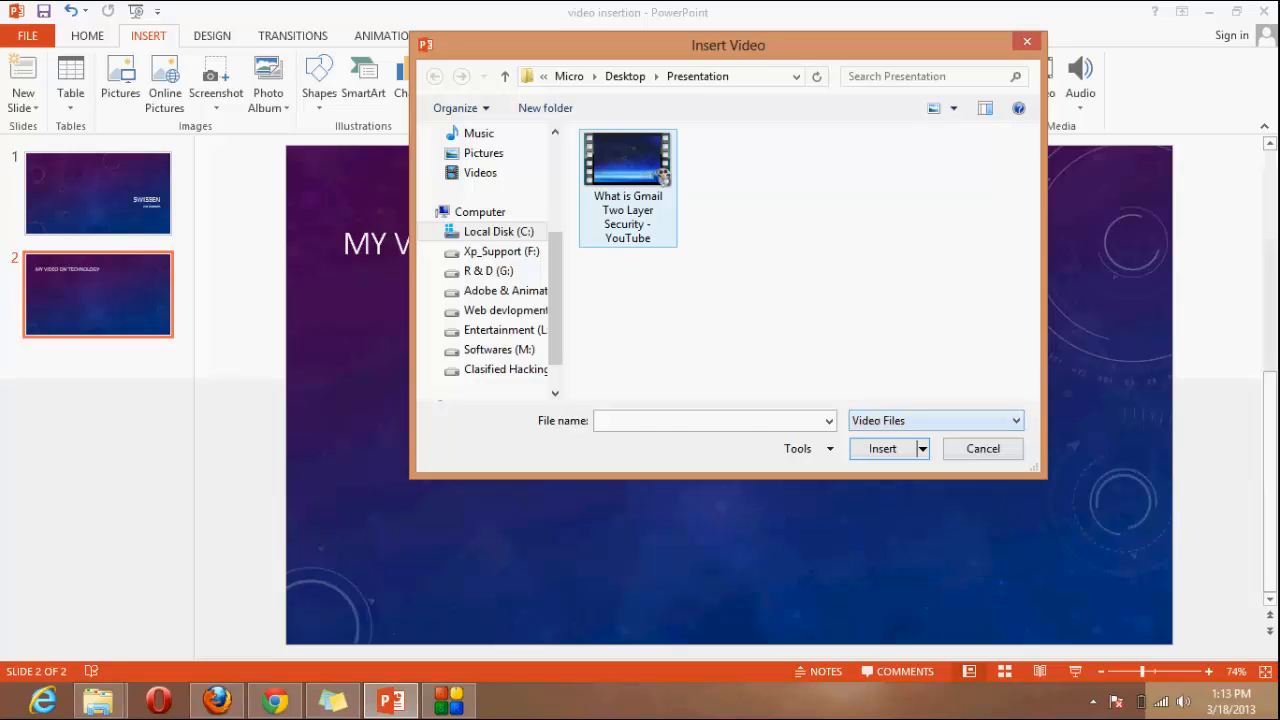
click(882, 448)
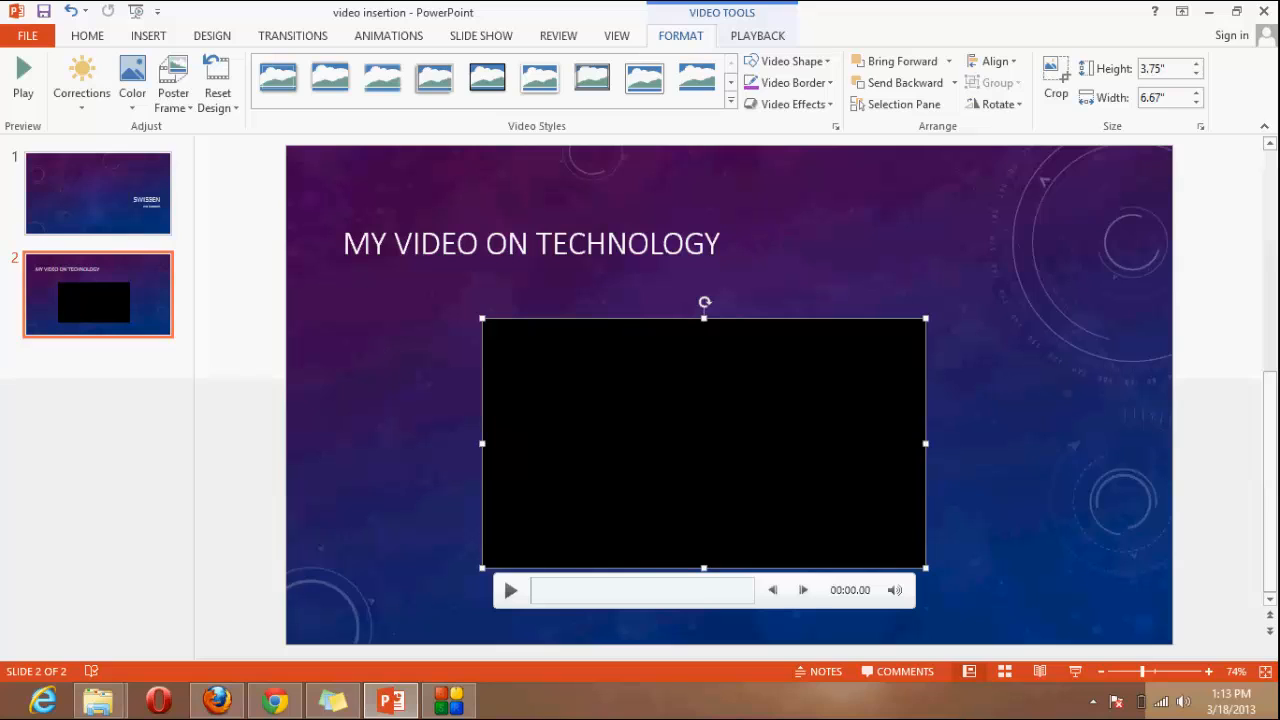
key(Delete)
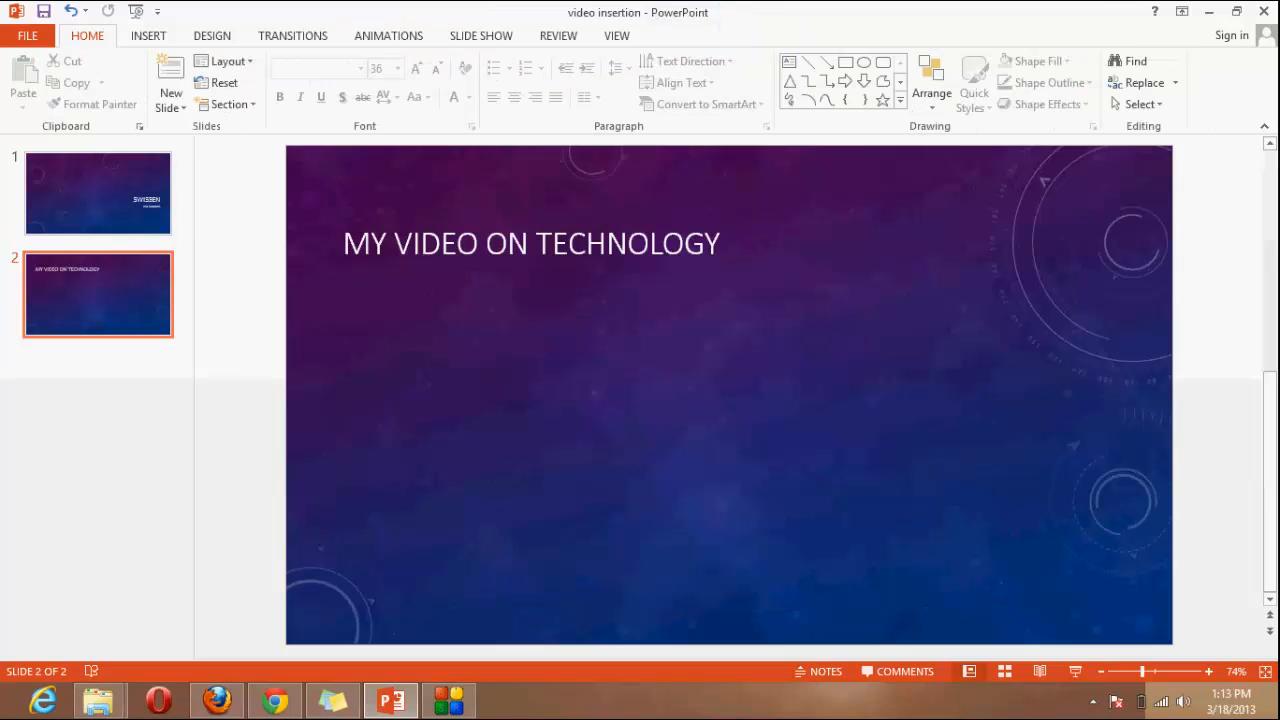
Start inserting an Online Video on slide 2 from Insert > Video.
click(148, 35)
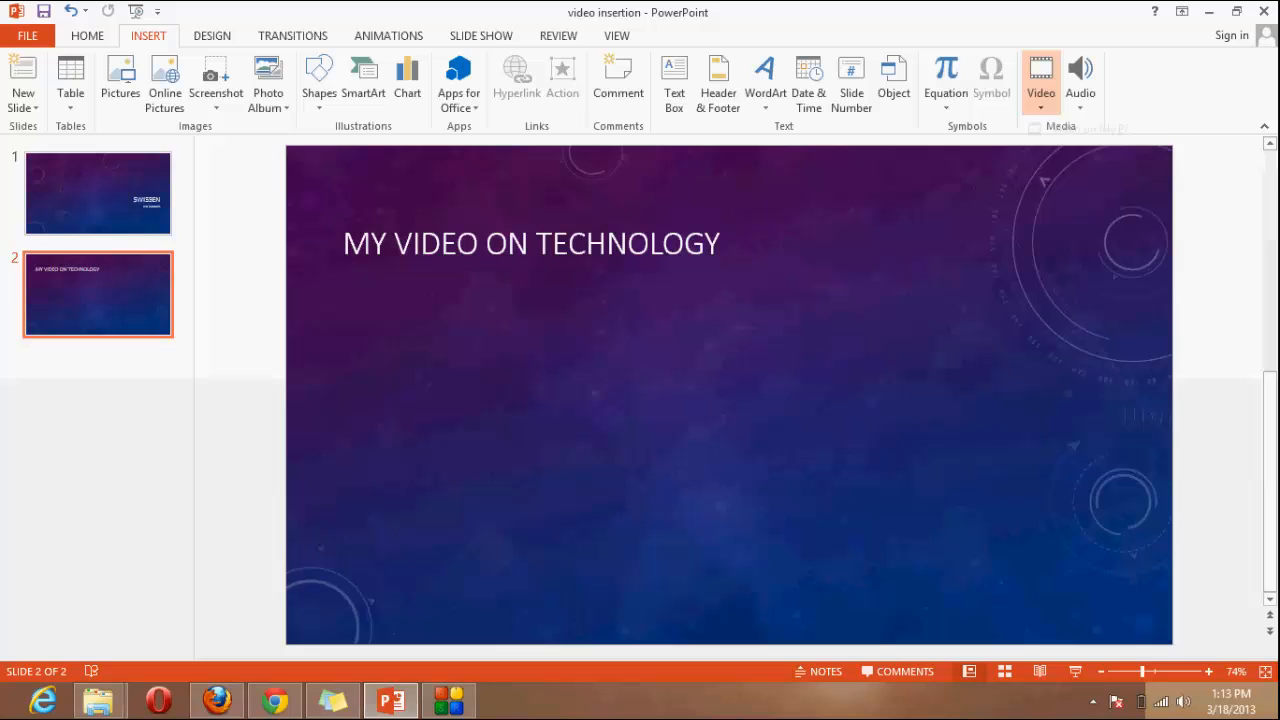
click(1040, 75)
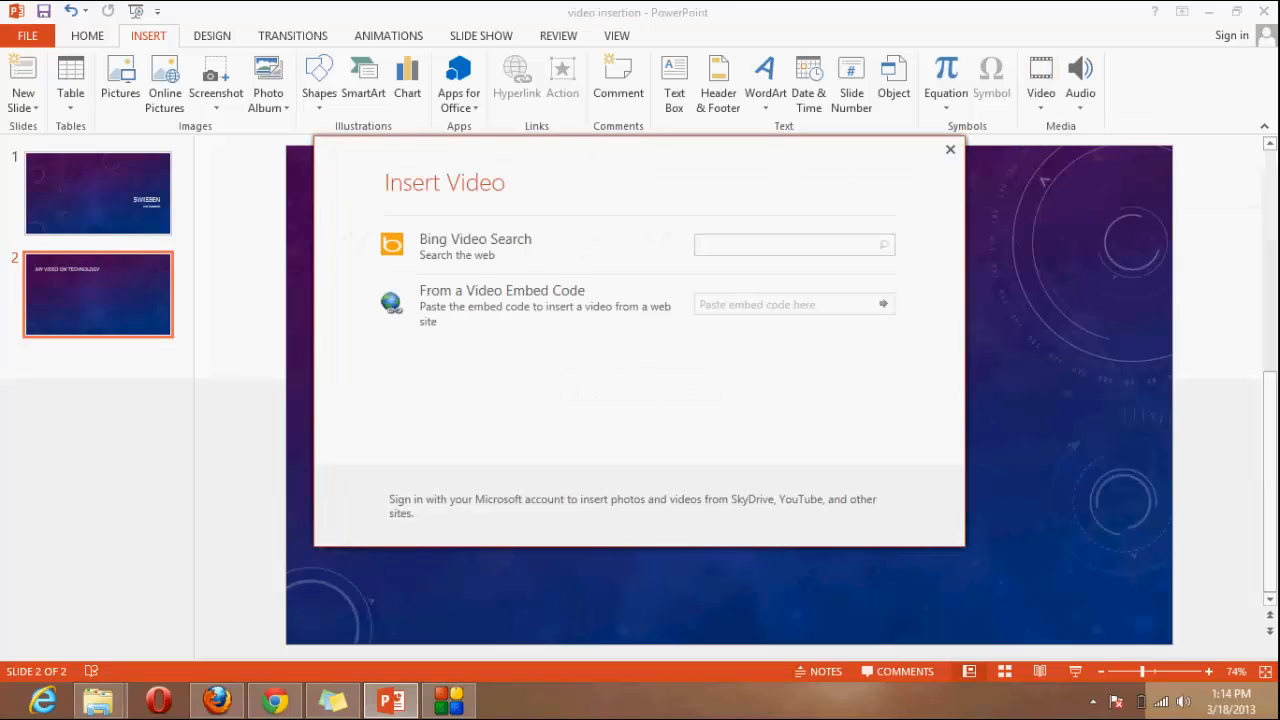
click(790, 244)
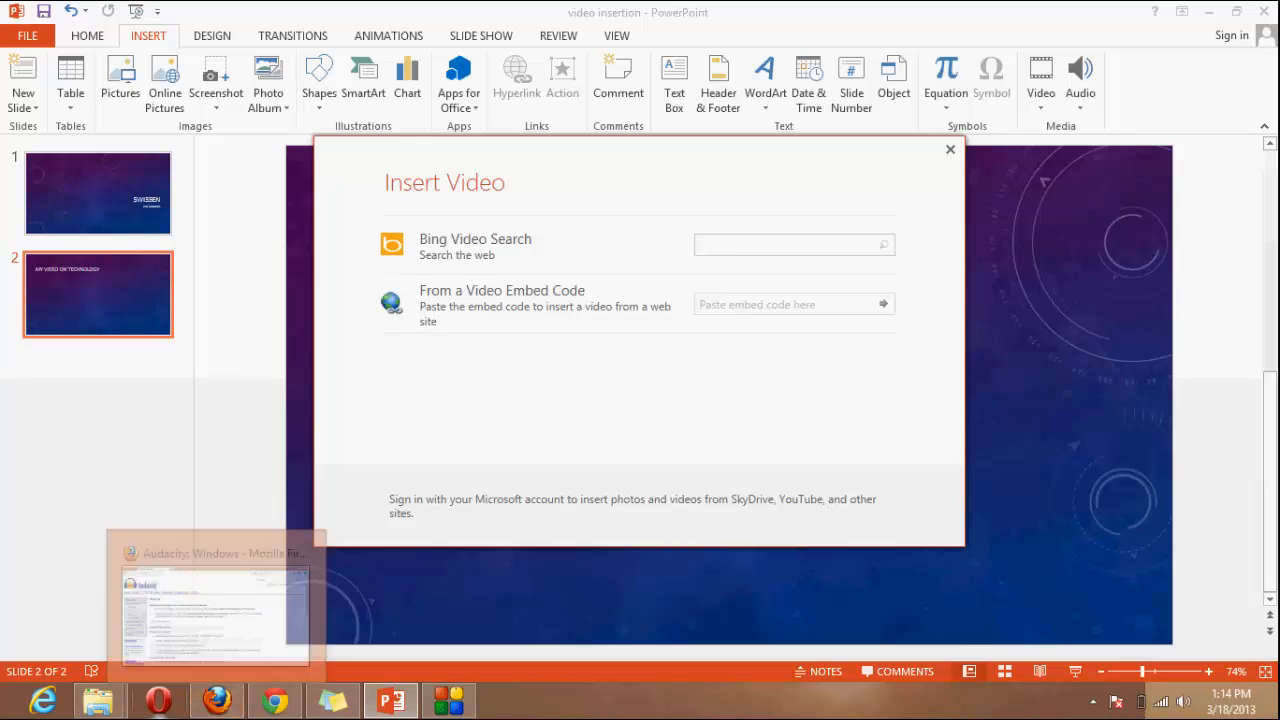
In Chrome, reveal the Gmail Two Layer Security video's embed code via Share and select the whole iframe.
click(215, 600)
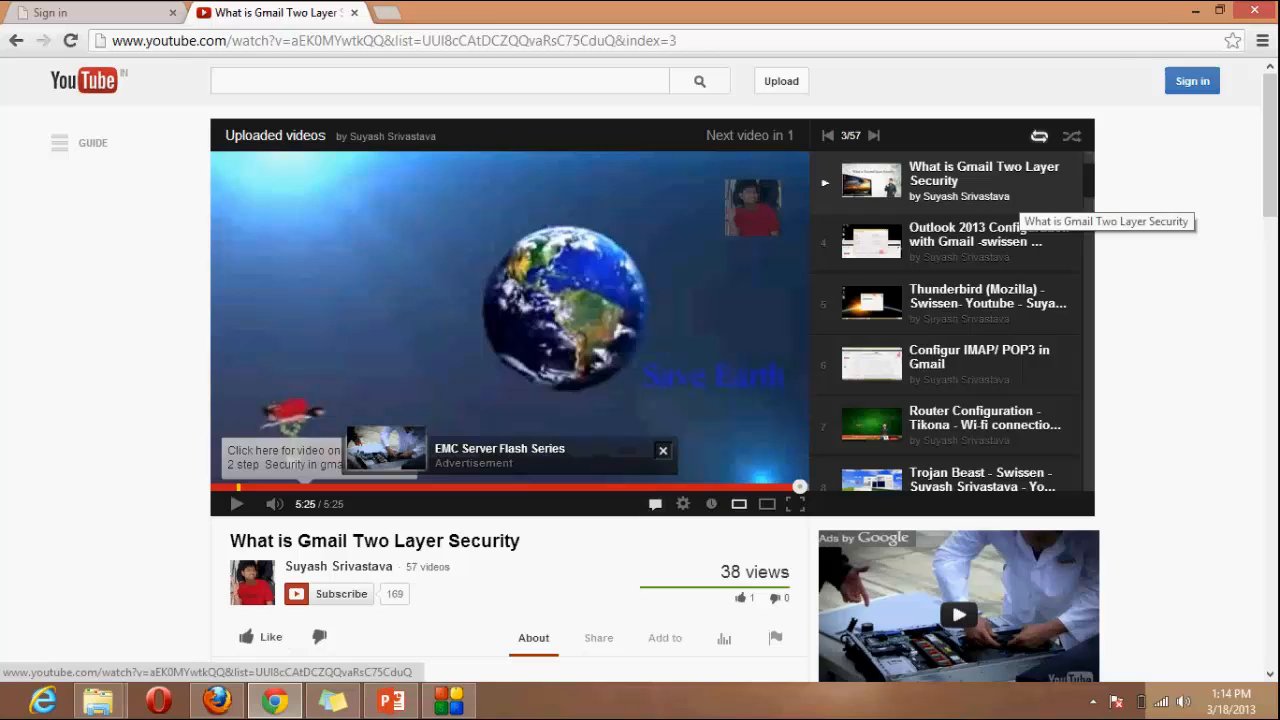
scroll(down, 3)
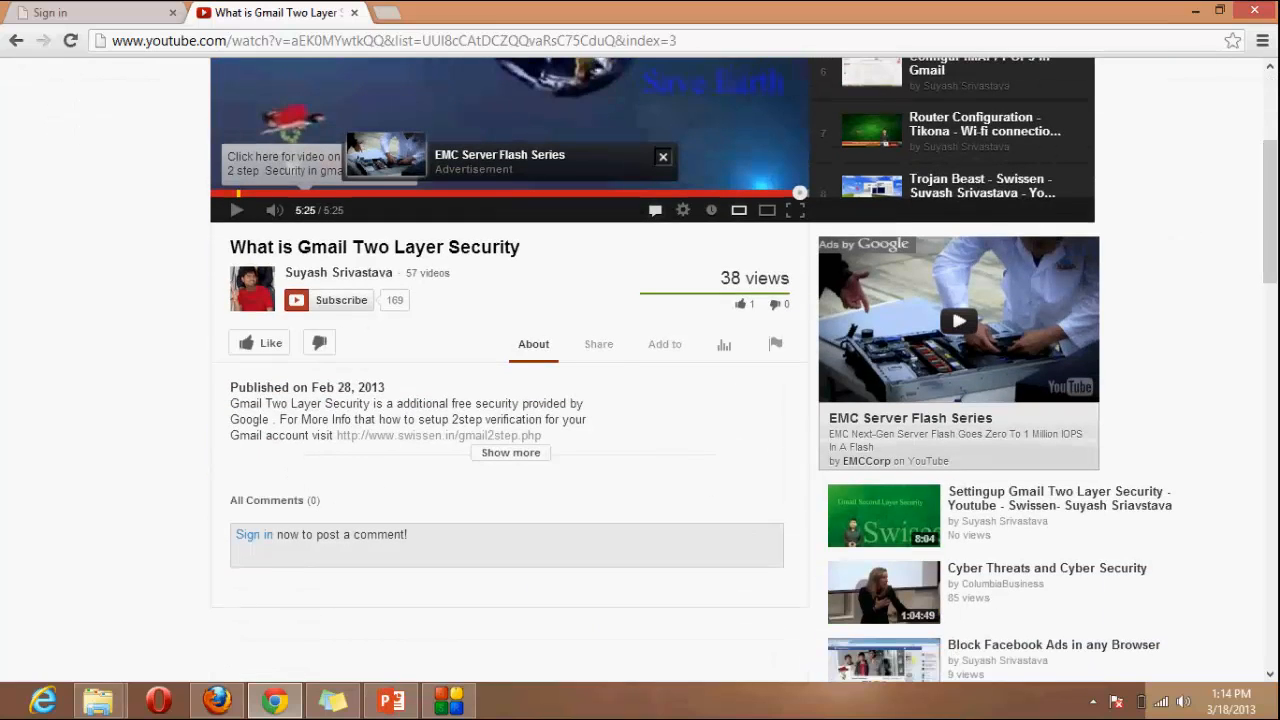
click(598, 343)
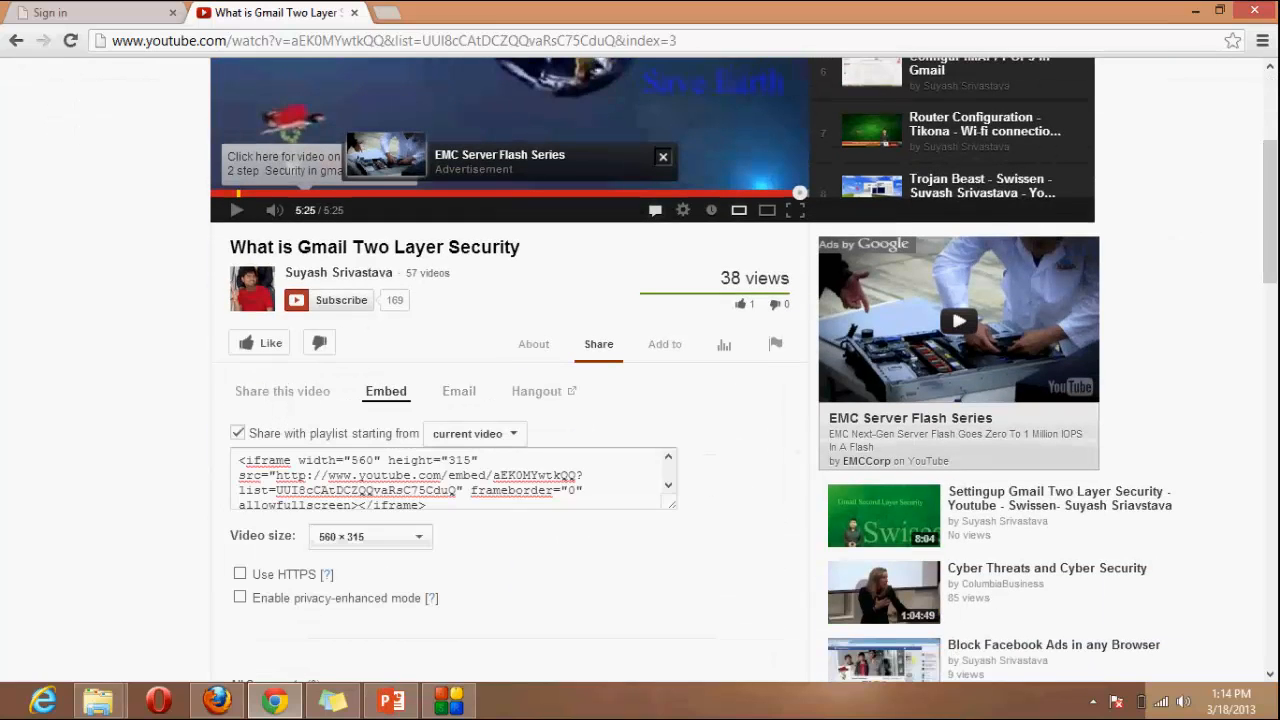
triple_click(455, 480)
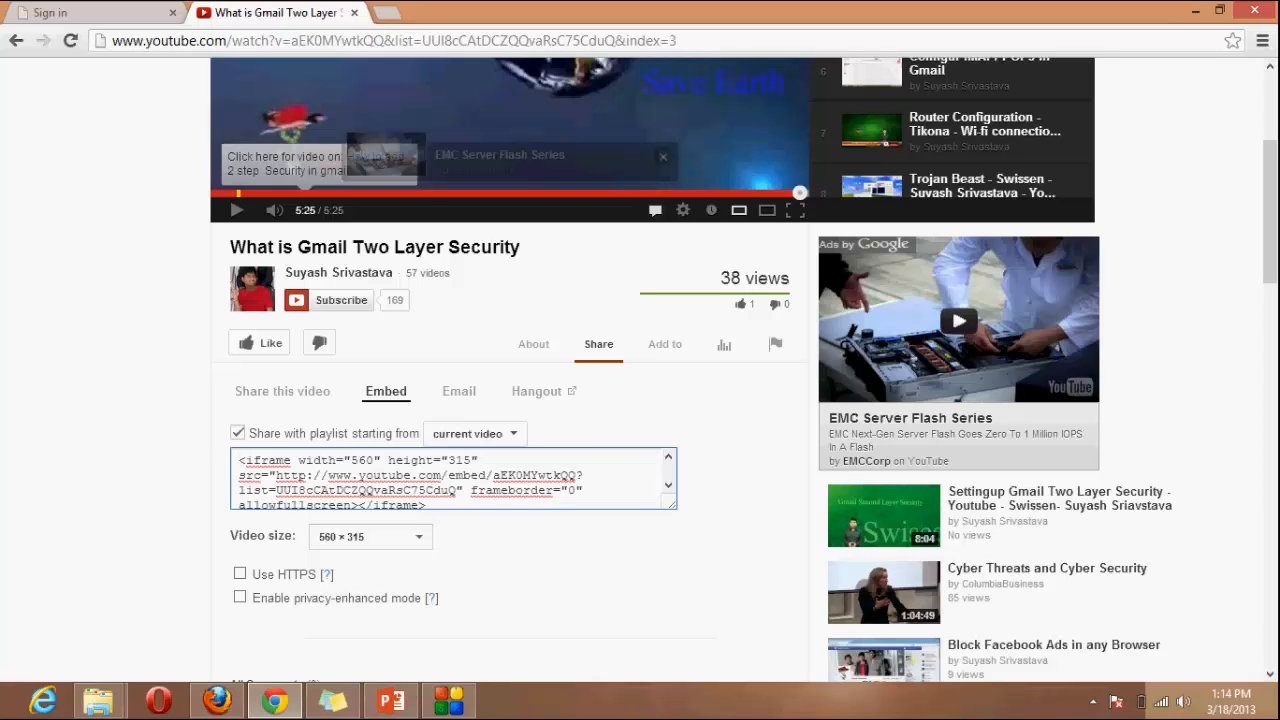
triple_click(450, 477)
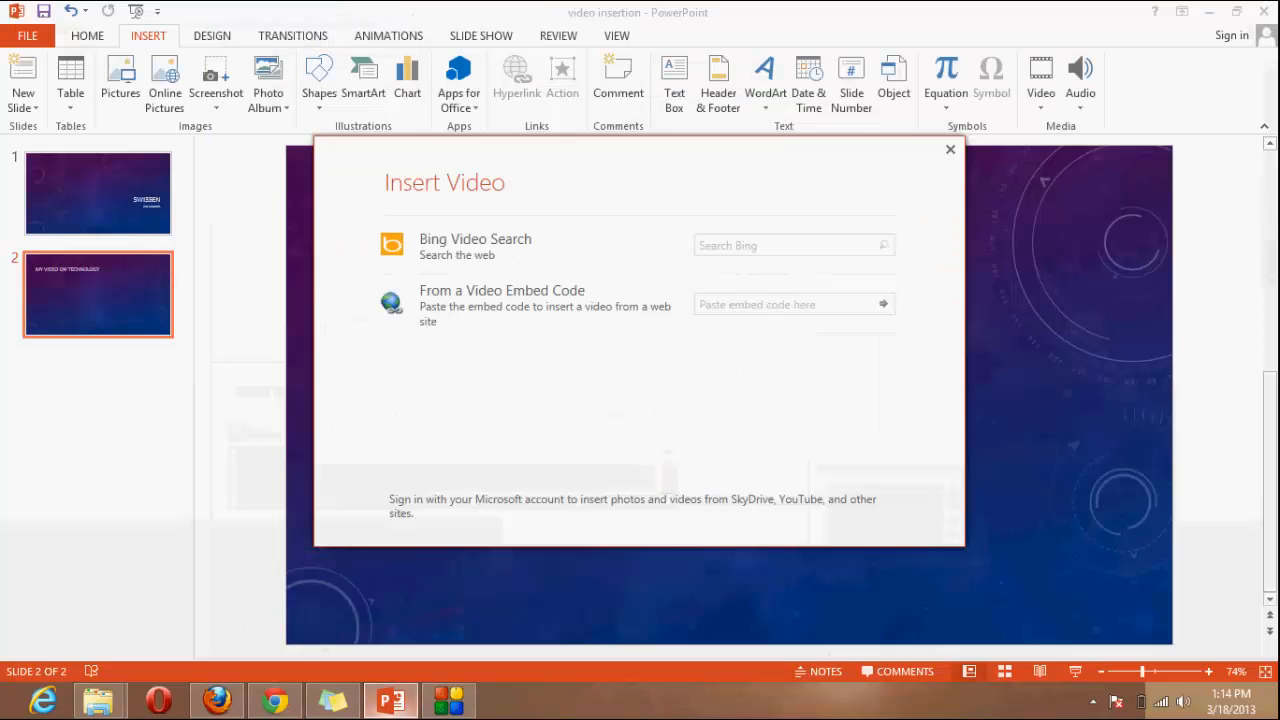
click(790, 304)
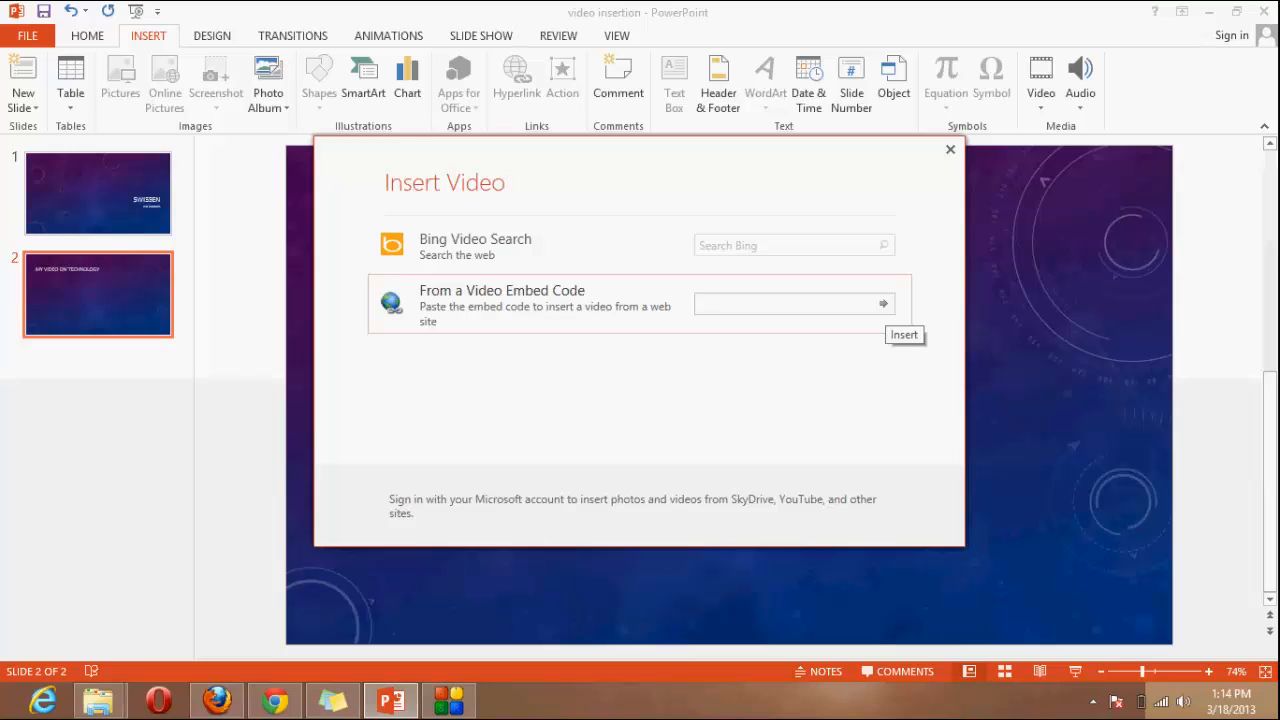
click(790, 303)
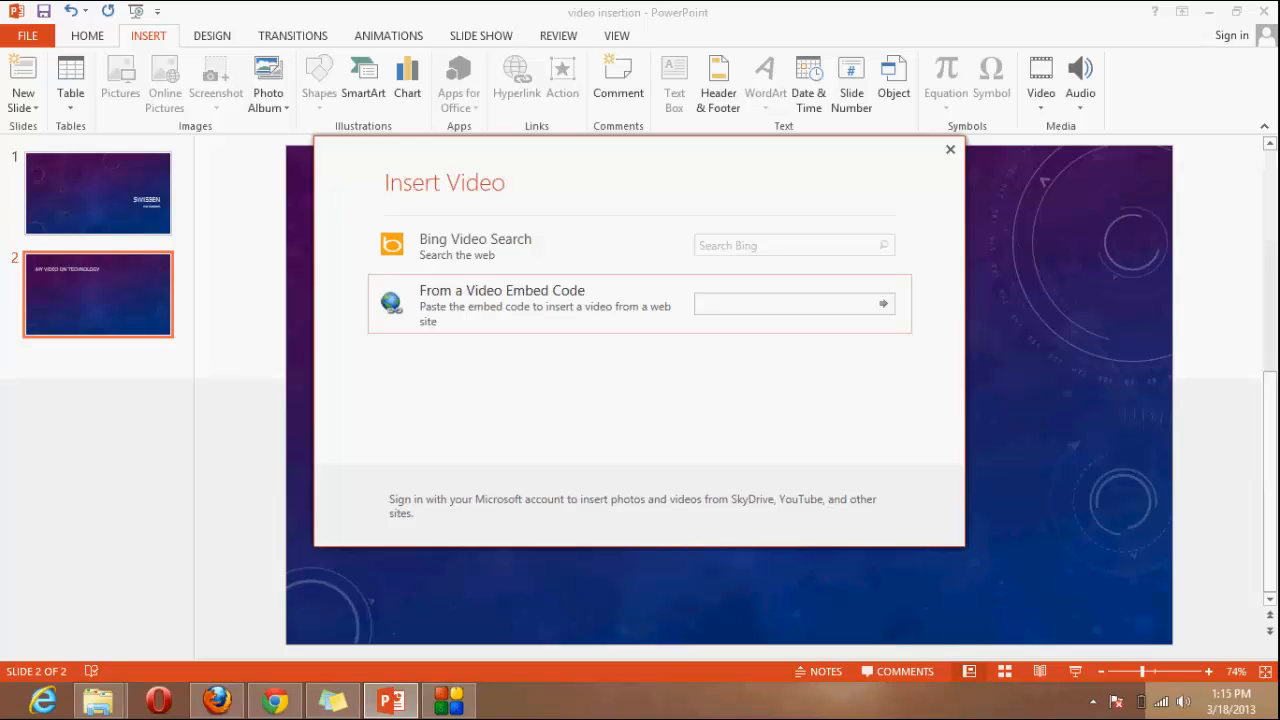
click(790, 303)
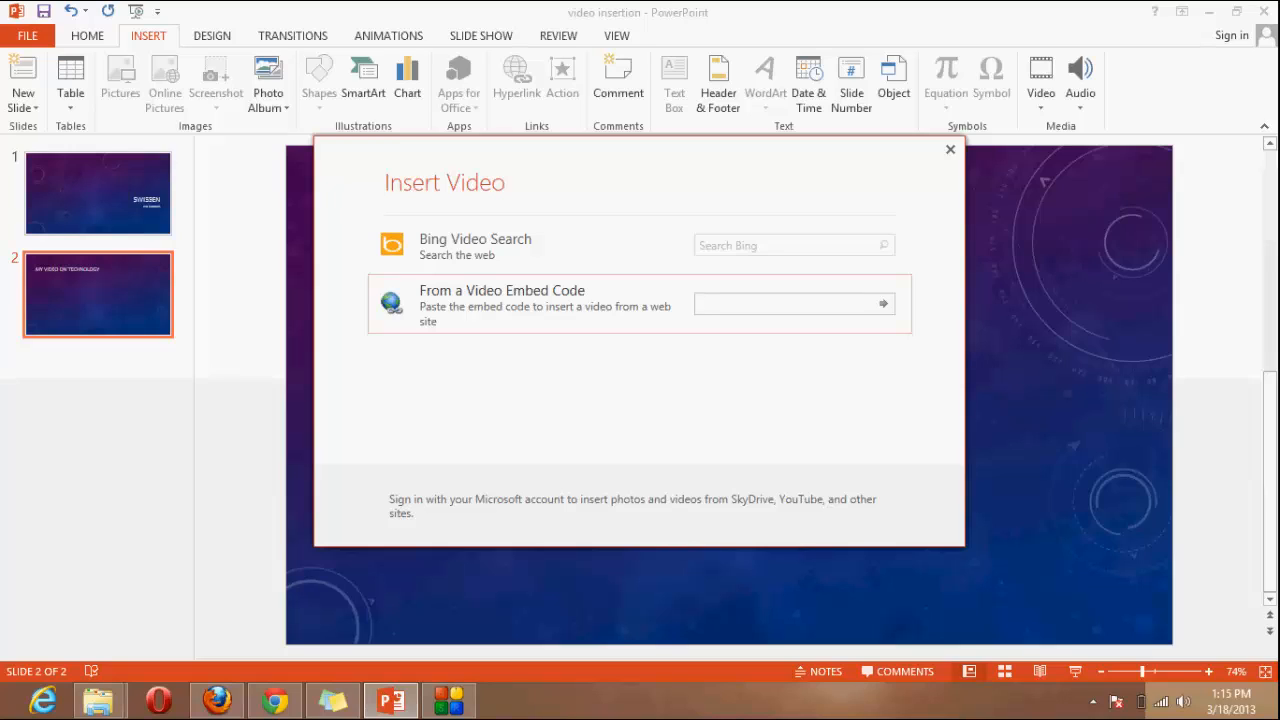
click(790, 303)
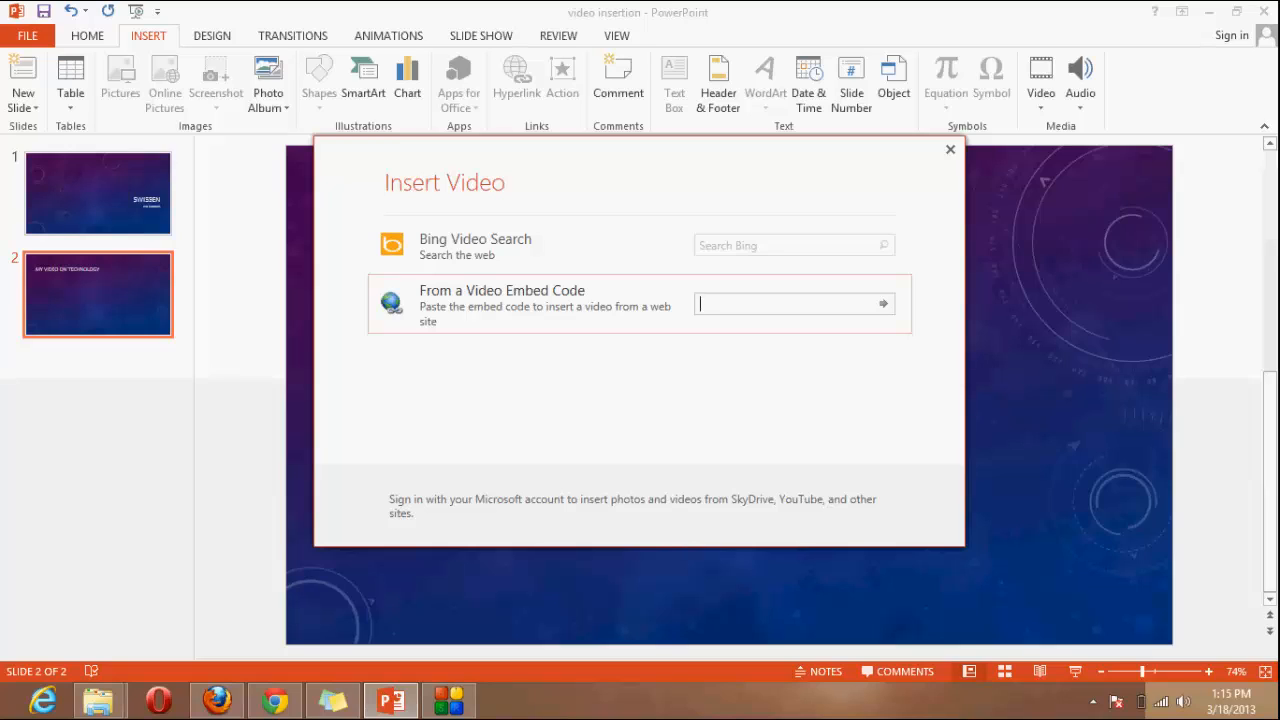
click(793, 245)
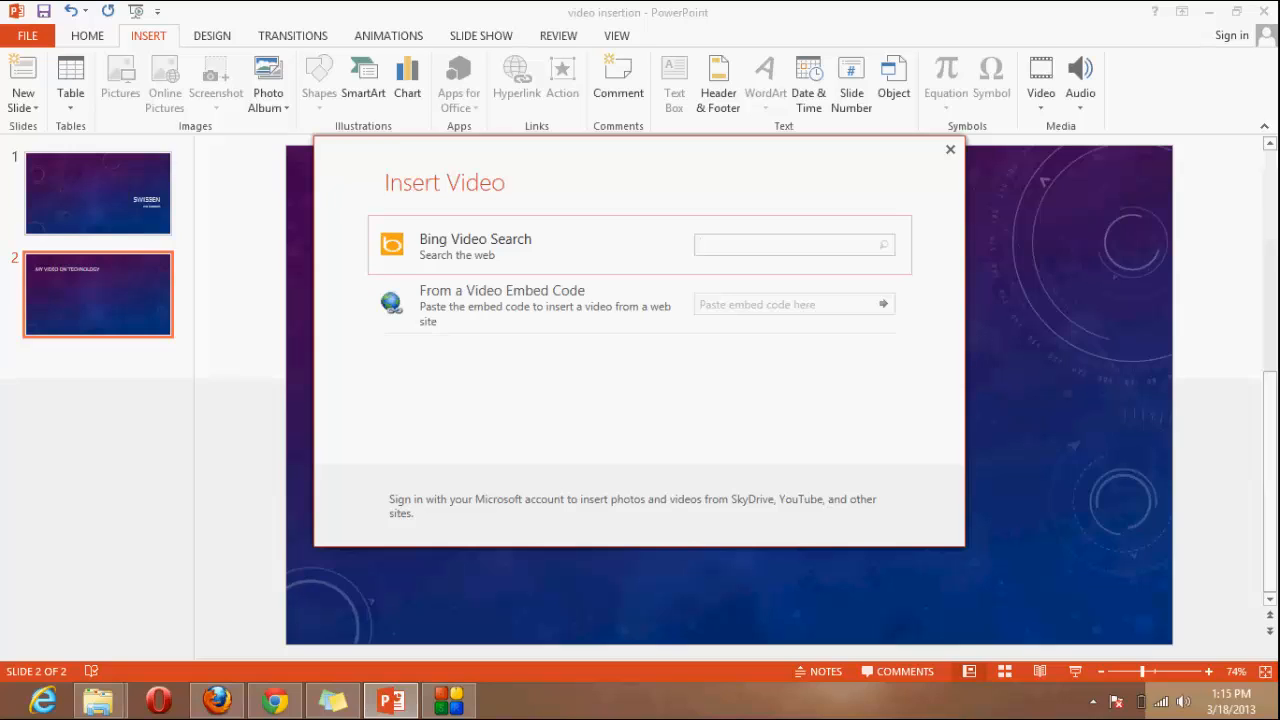
text(suyash S)
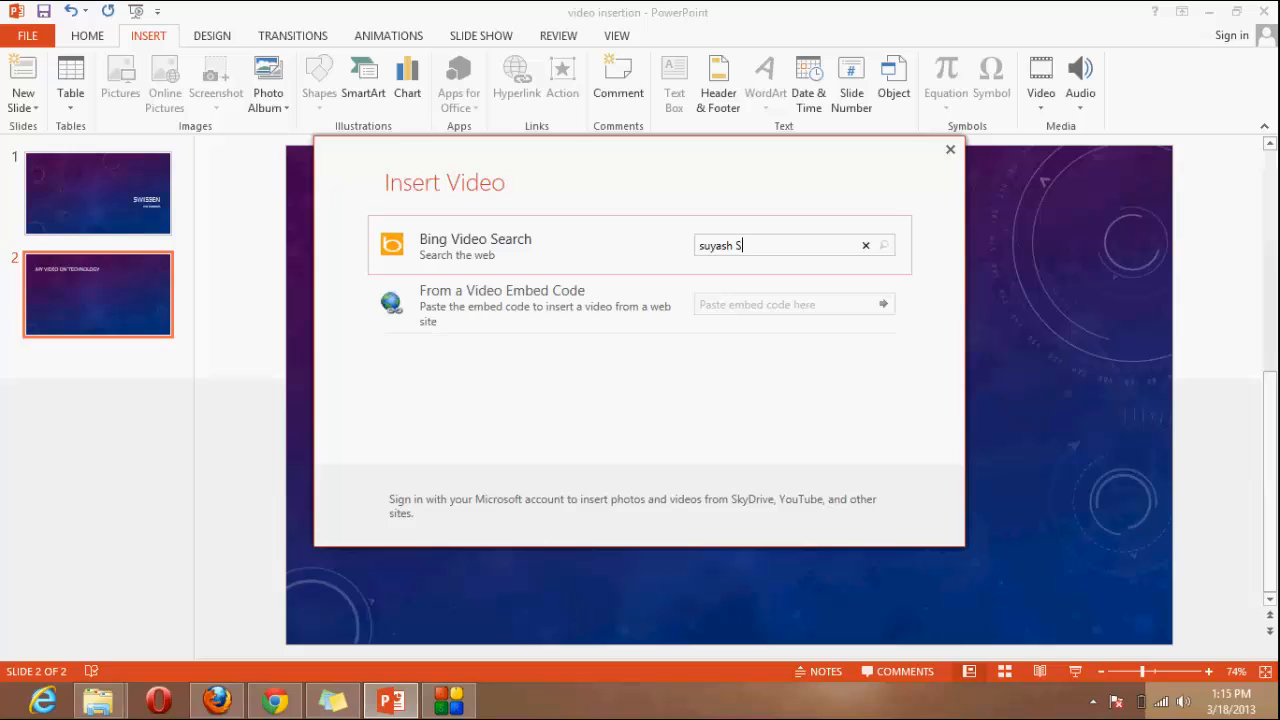
text(rivastava)
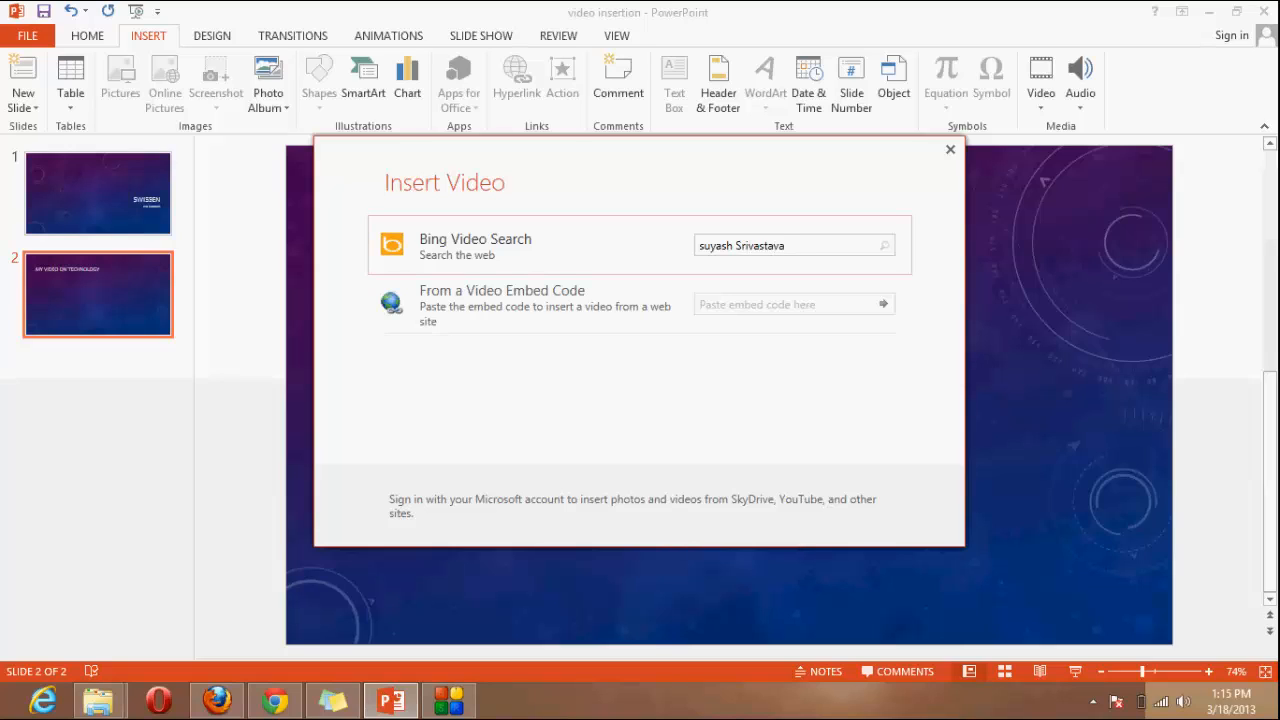
click(883, 245)
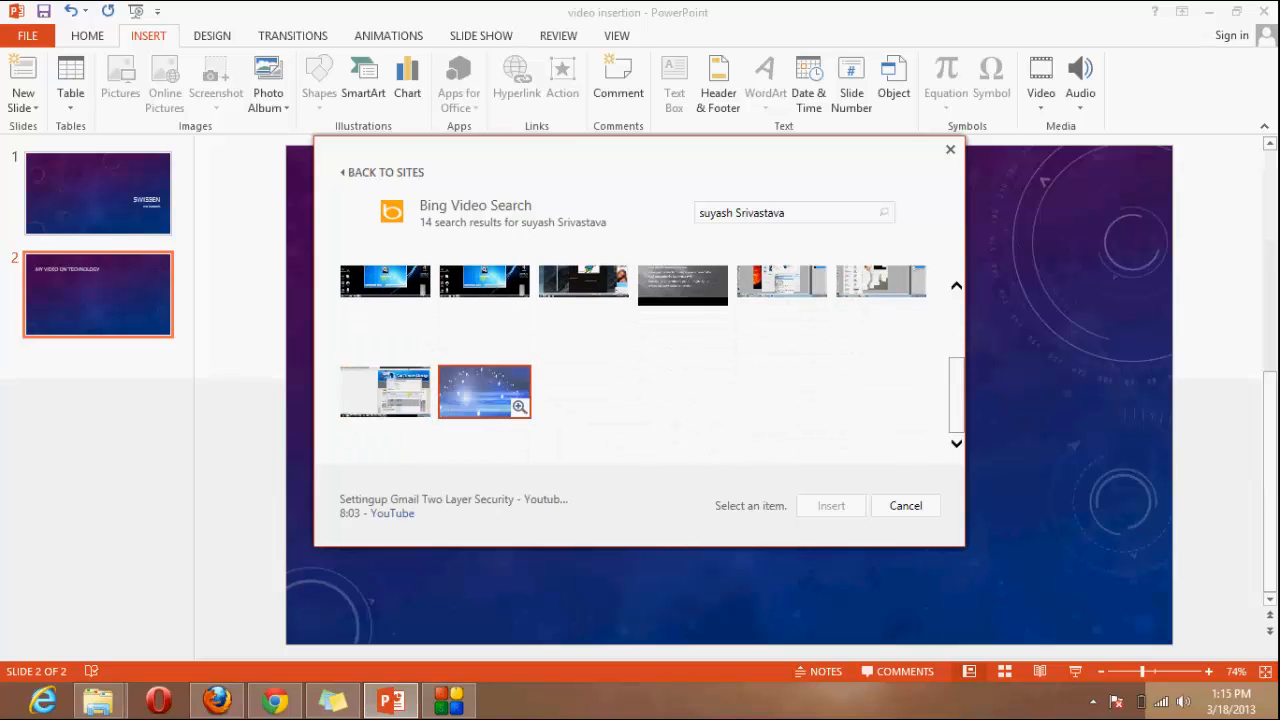
mouse_move(485, 391)
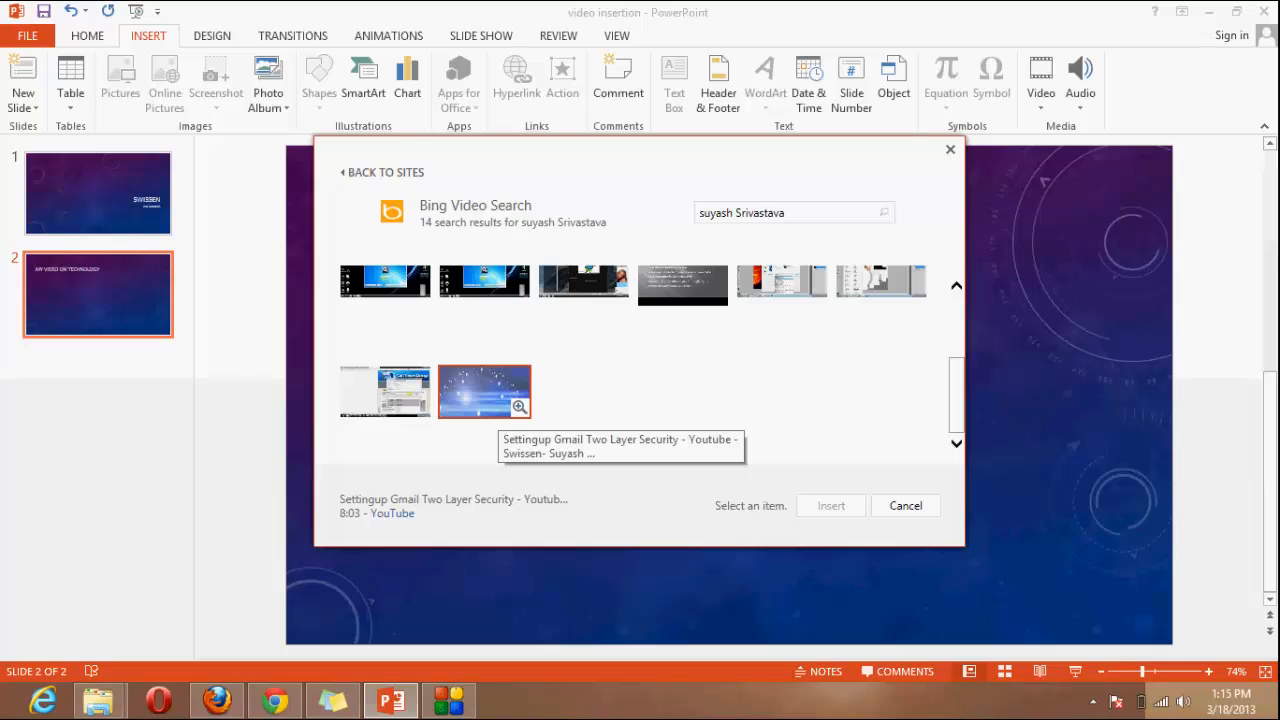
click(484, 391)
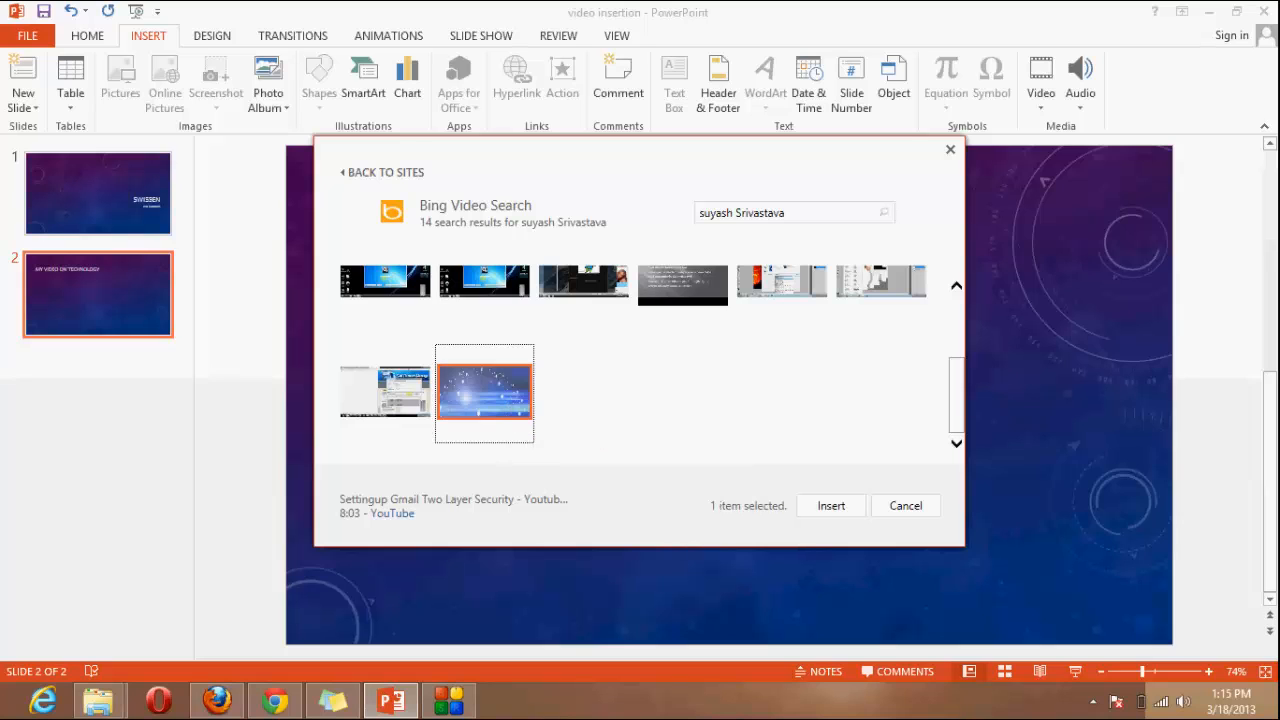
click(830, 505)
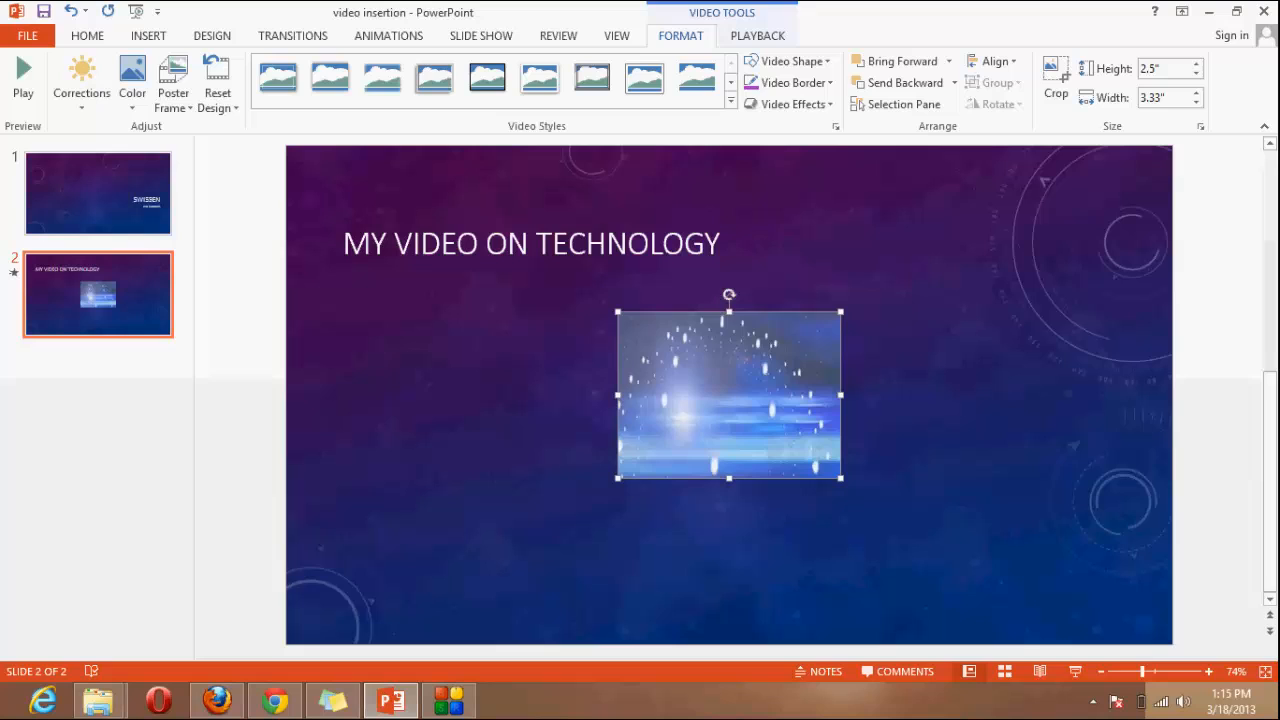
Move the video to the slide's lower left and enlarge it to fill the lower area.
drag(728, 393, 605, 440)
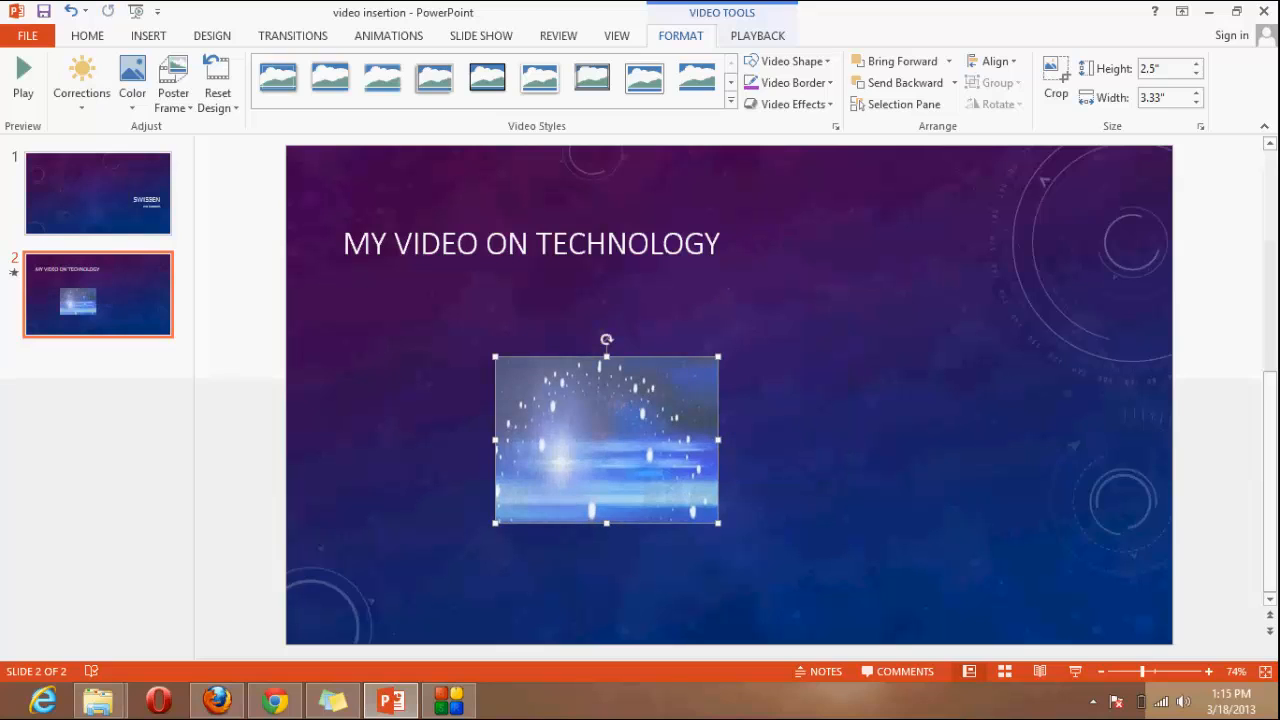
drag(718, 522, 994, 605)
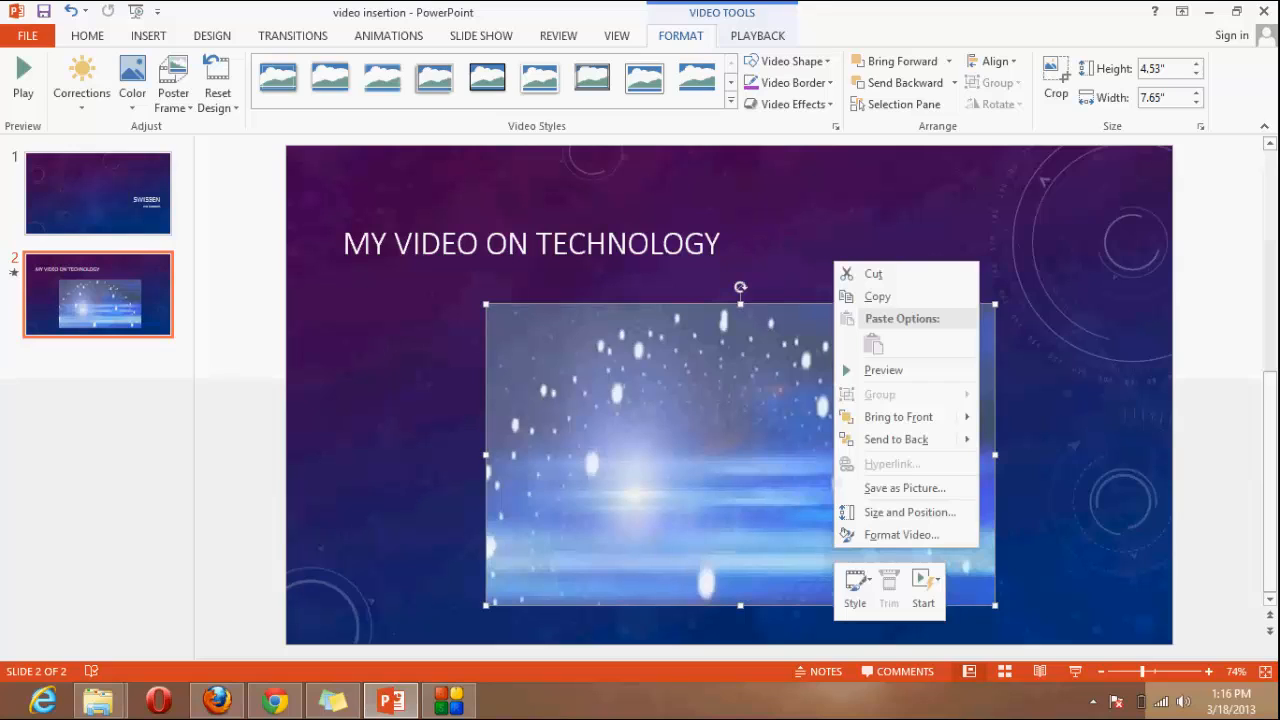
mouse_move(854, 583)
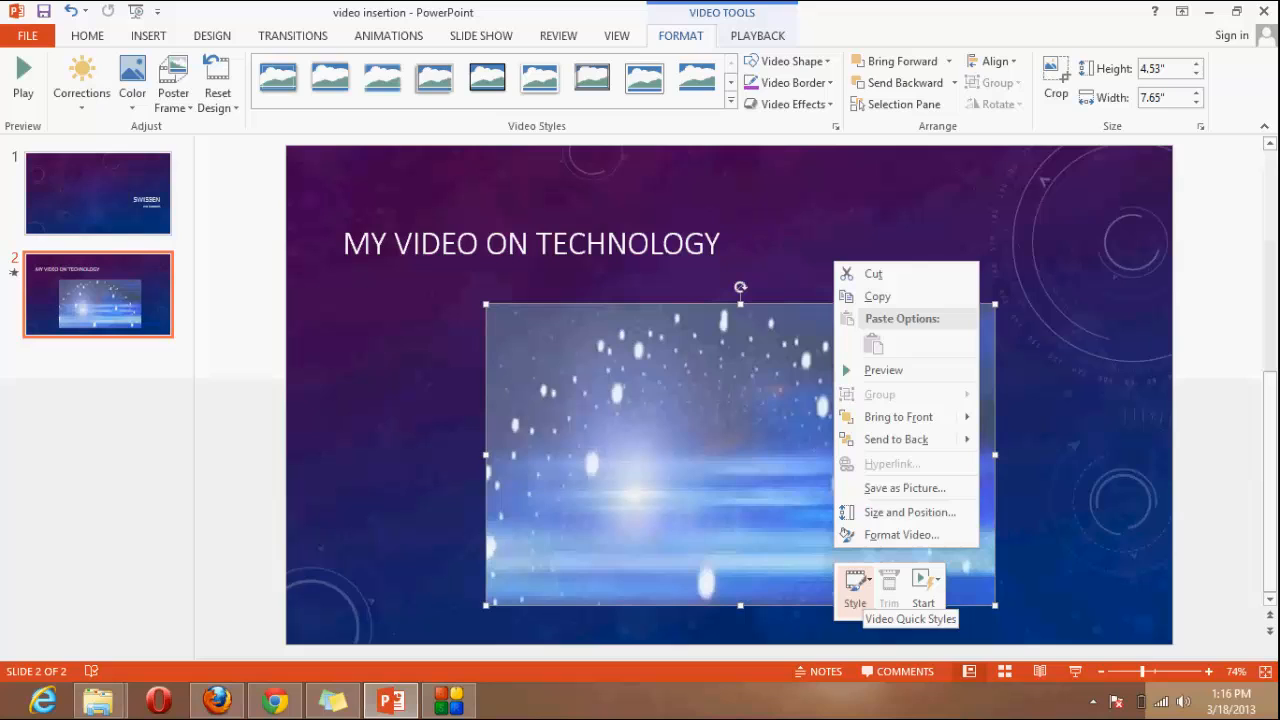
click(640, 450)
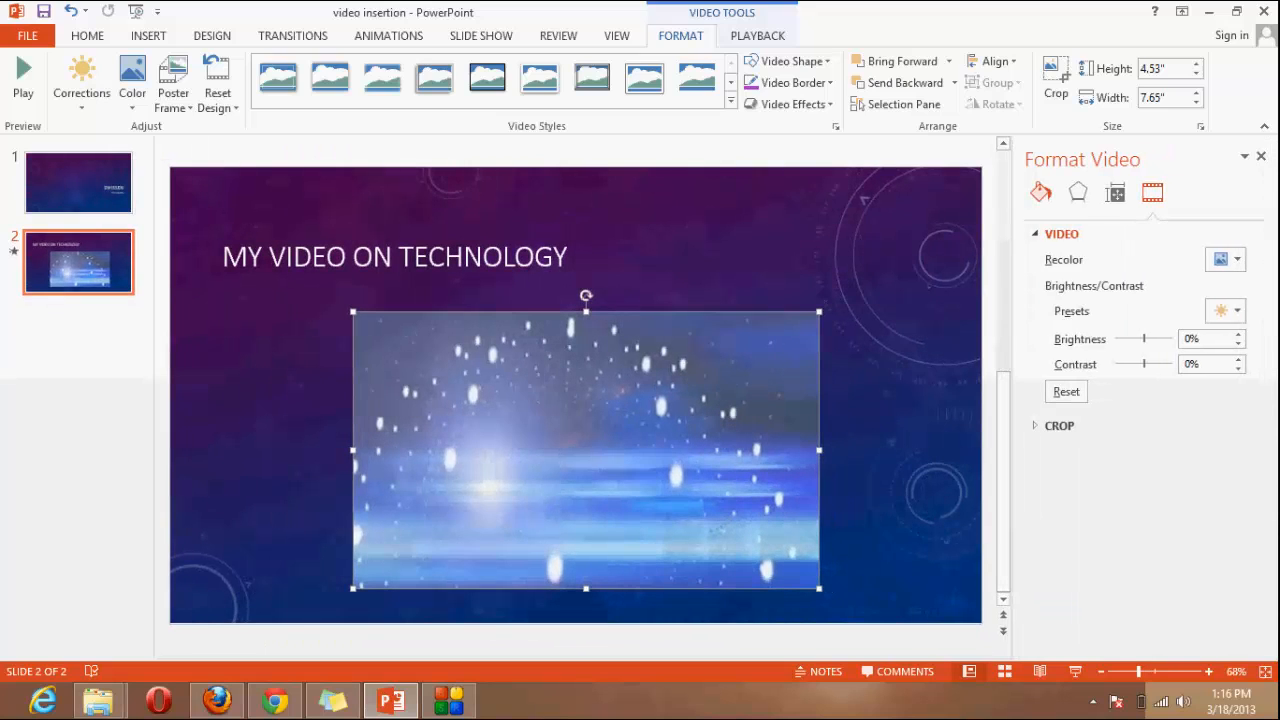
In Format Video Effects, apply a reflection preset reduced to 25% size and 38% transparency.
click(1077, 192)
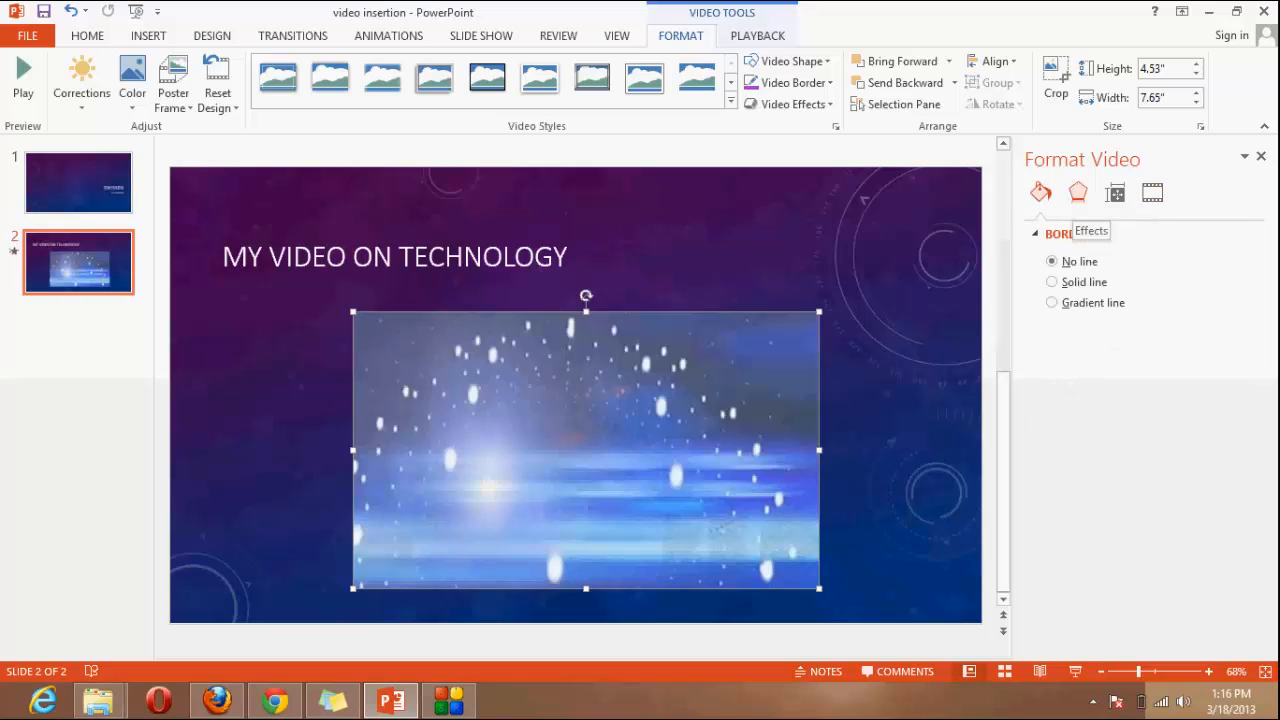
click(1078, 192)
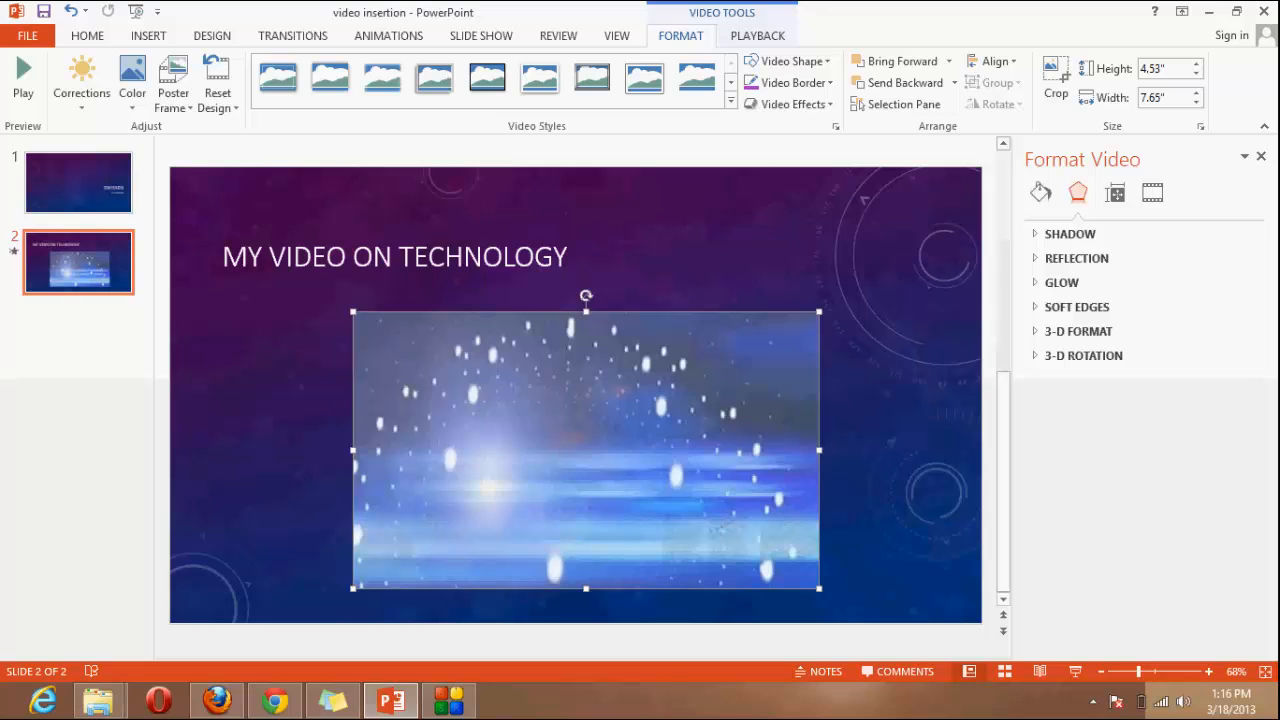
click(1070, 233)
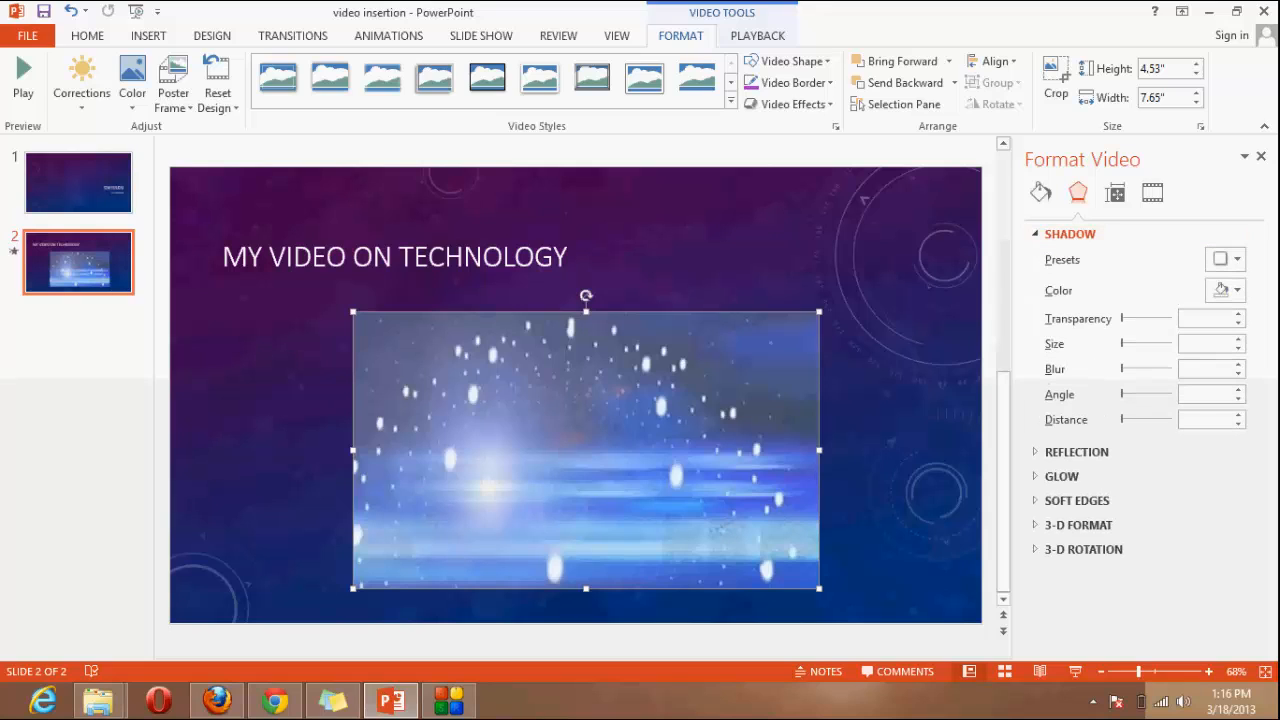
click(1077, 451)
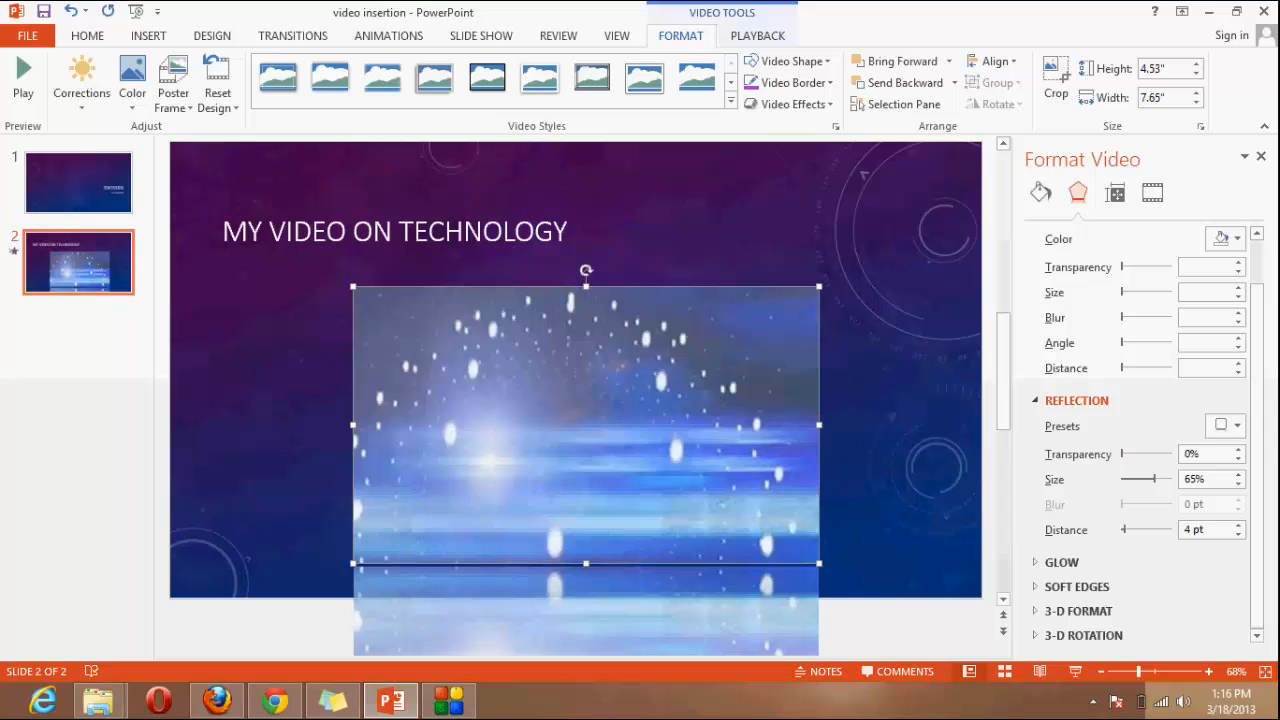
drag(1162, 479, 1133, 479)
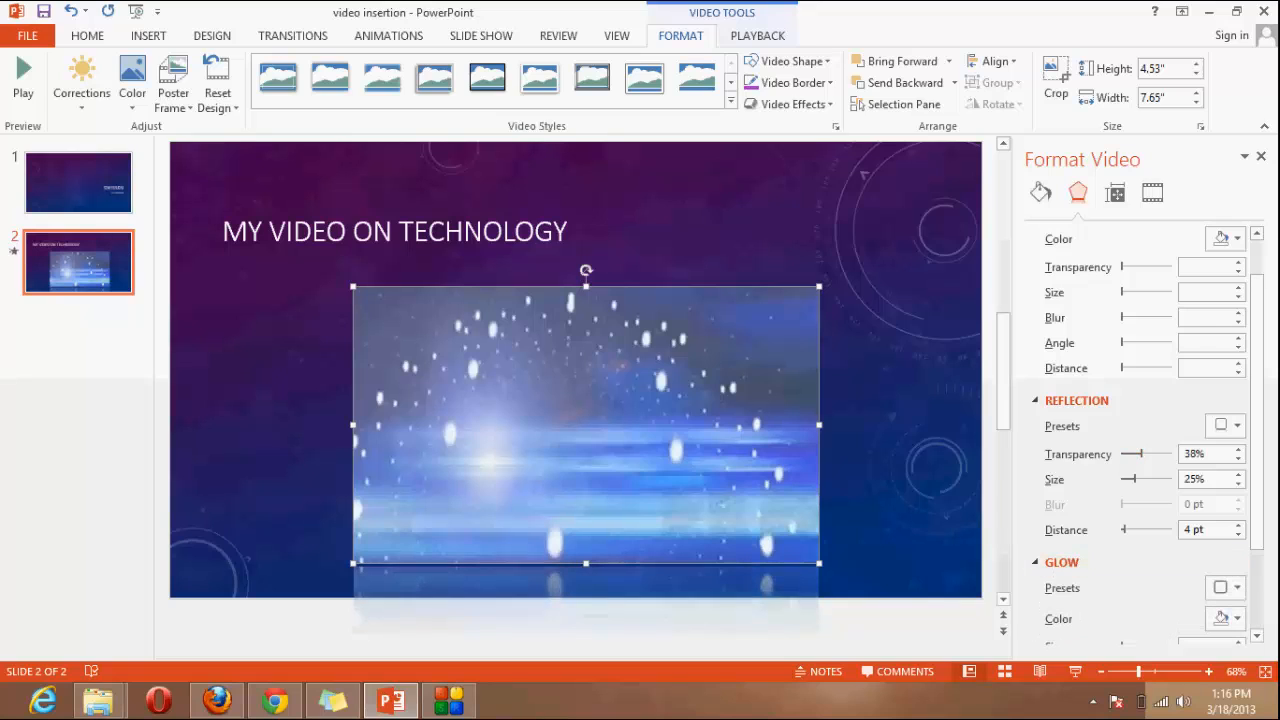
scroll(down, 3)
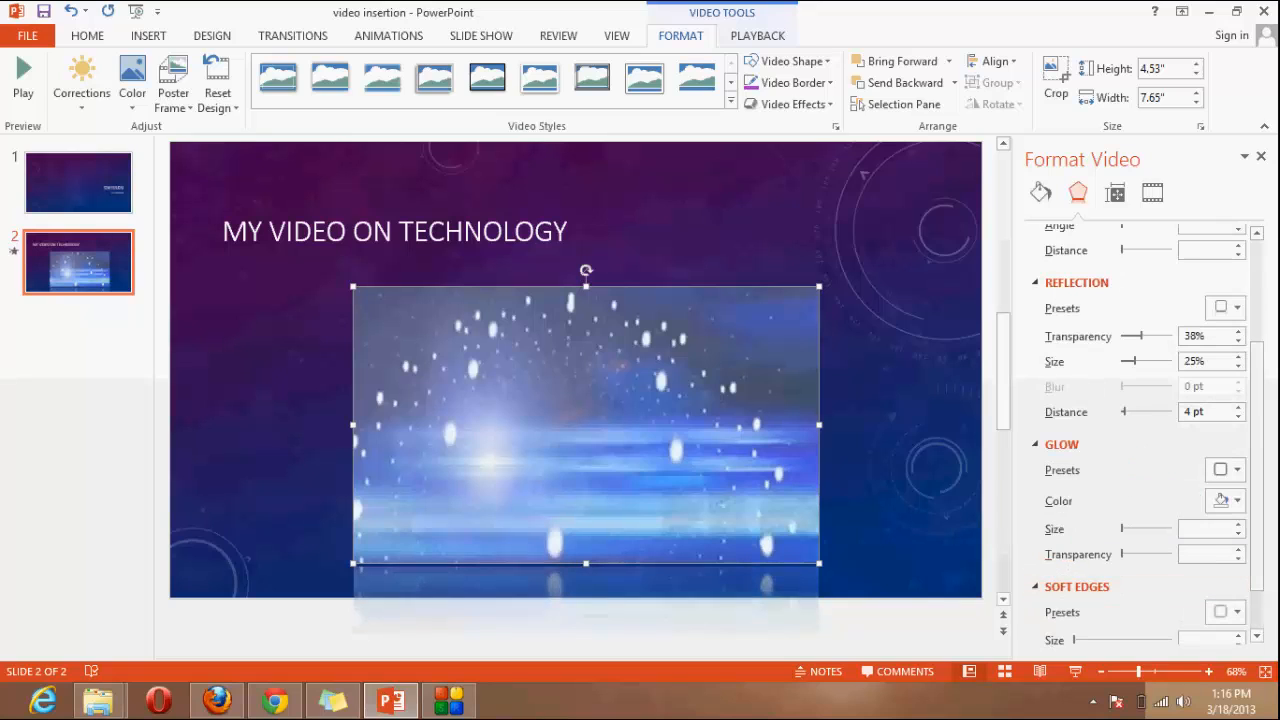
click(1114, 192)
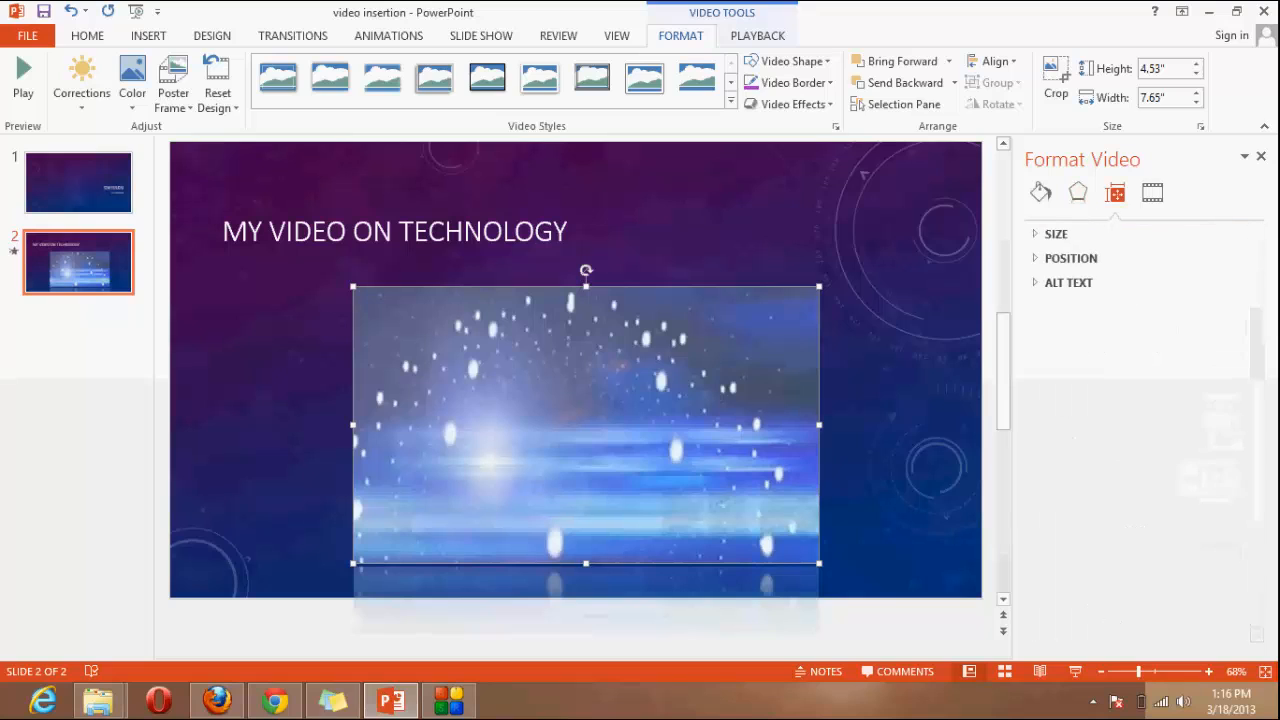
click(1071, 258)
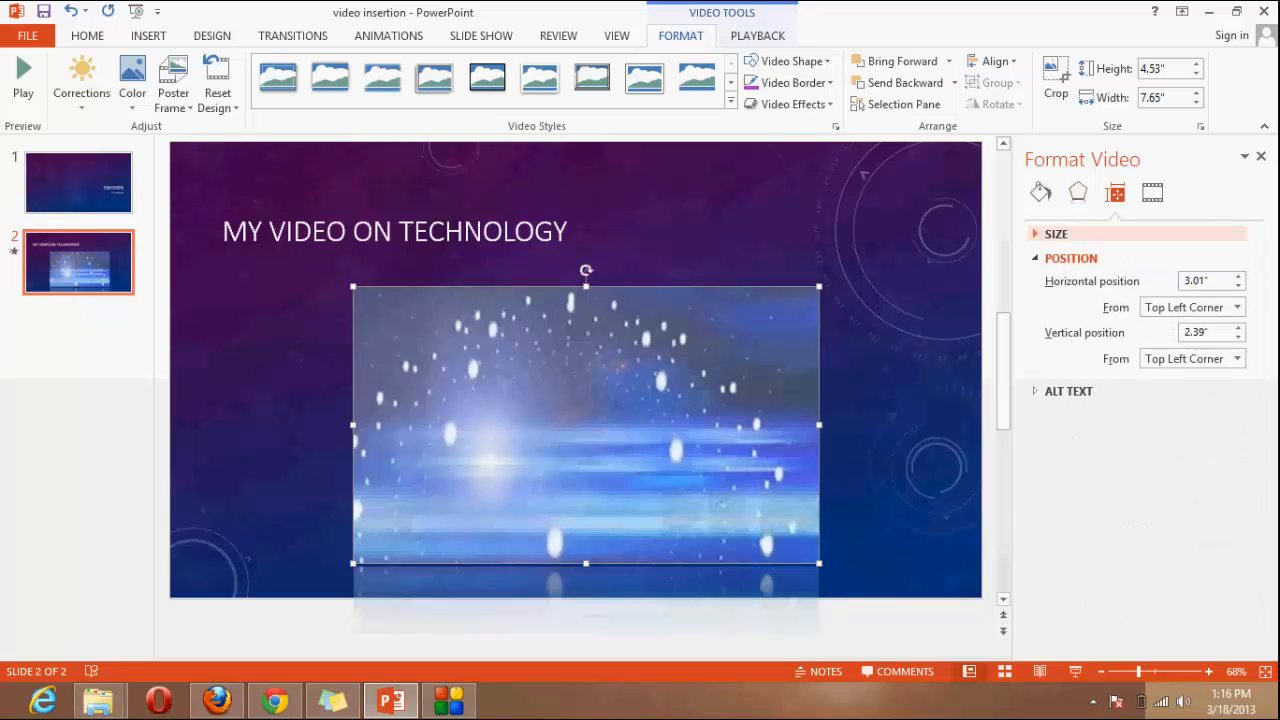
click(1056, 233)
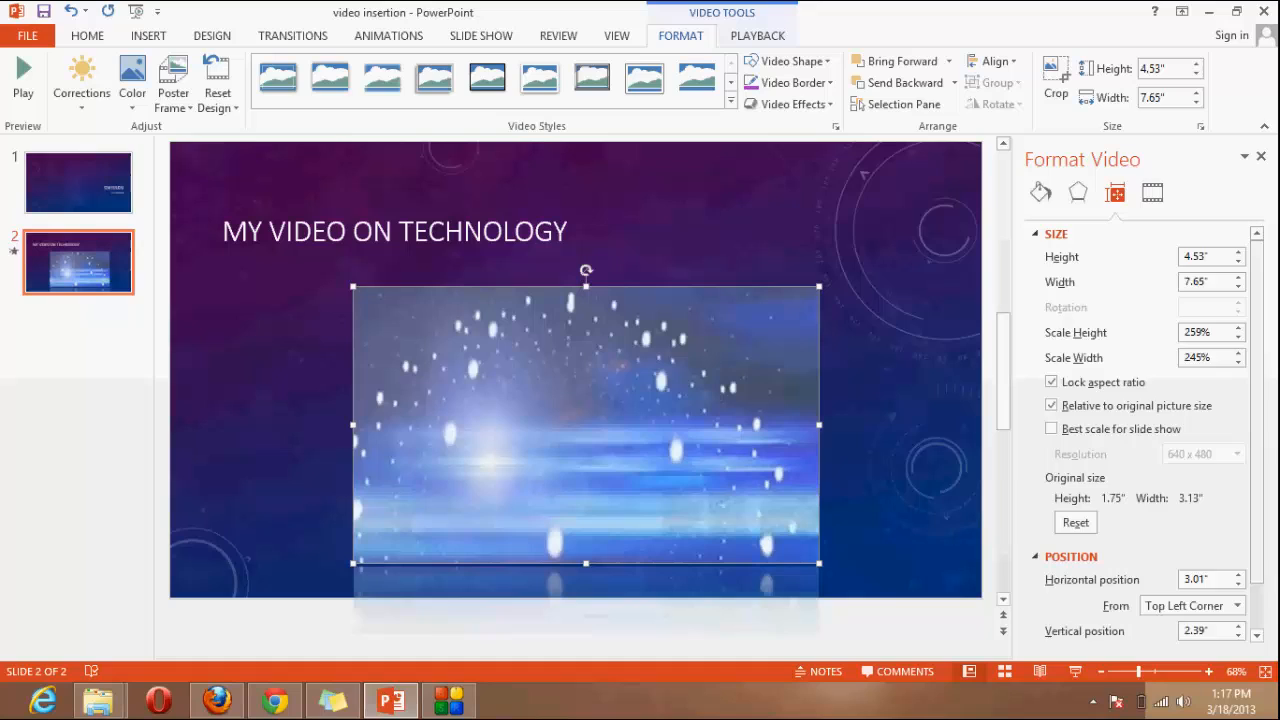
click(1152, 192)
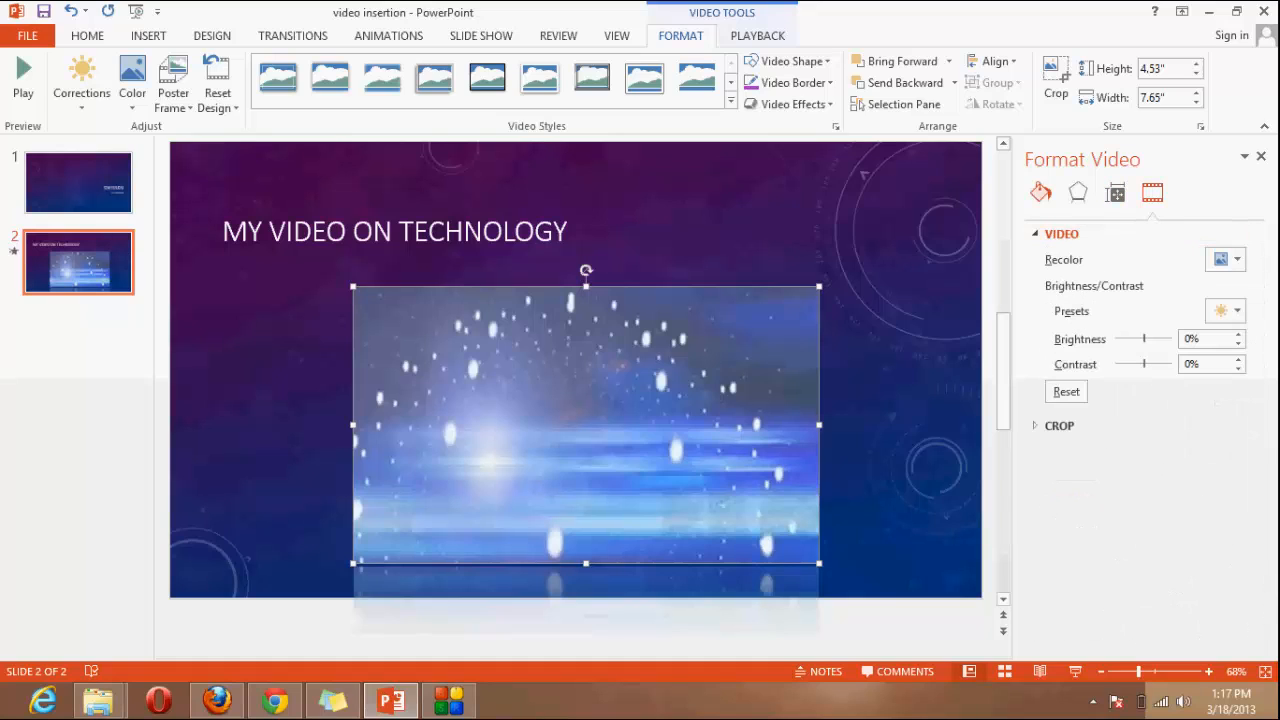
click(1077, 192)
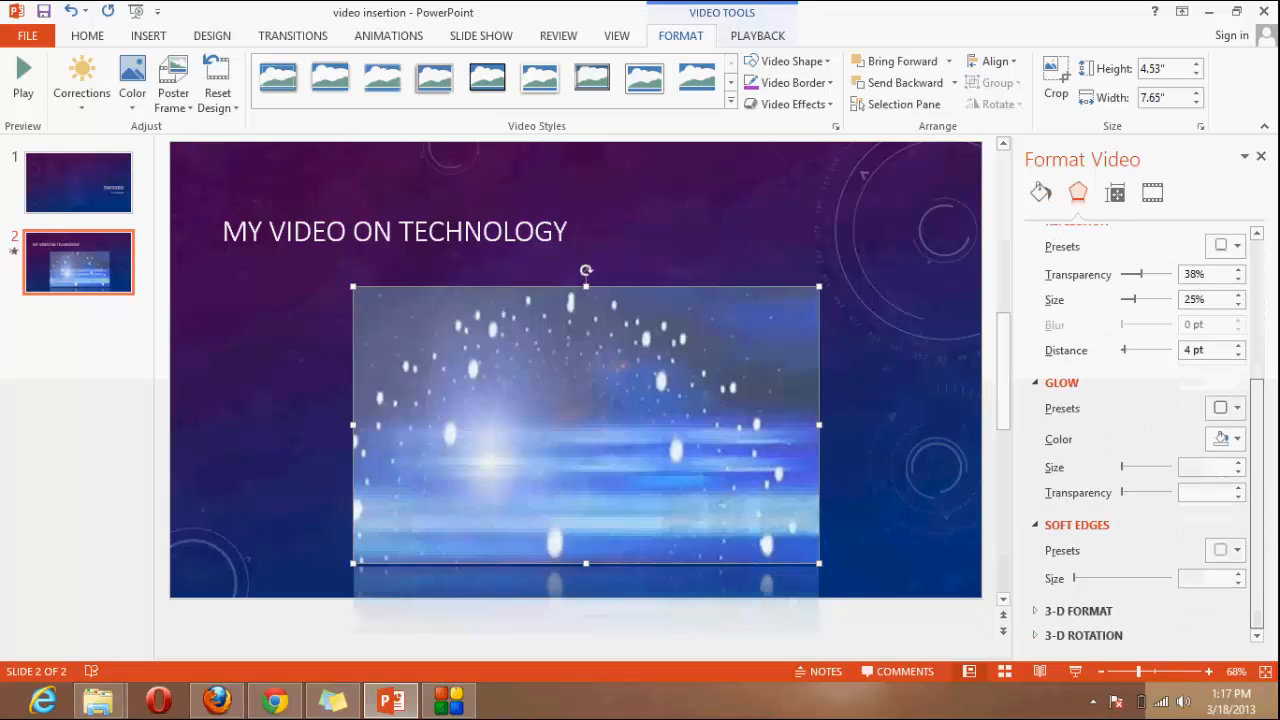
Apply a Top bevel under 3-D Format and start the slide show from slide 2.
click(1079, 611)
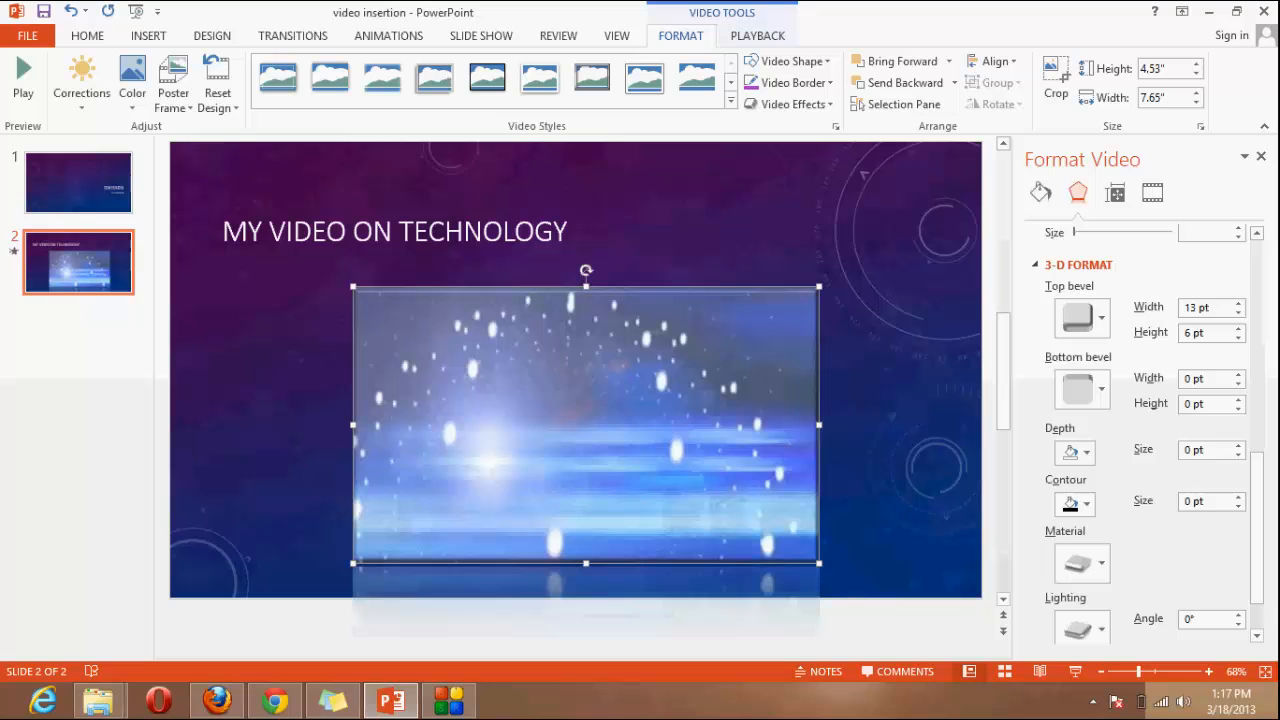
click(1040, 192)
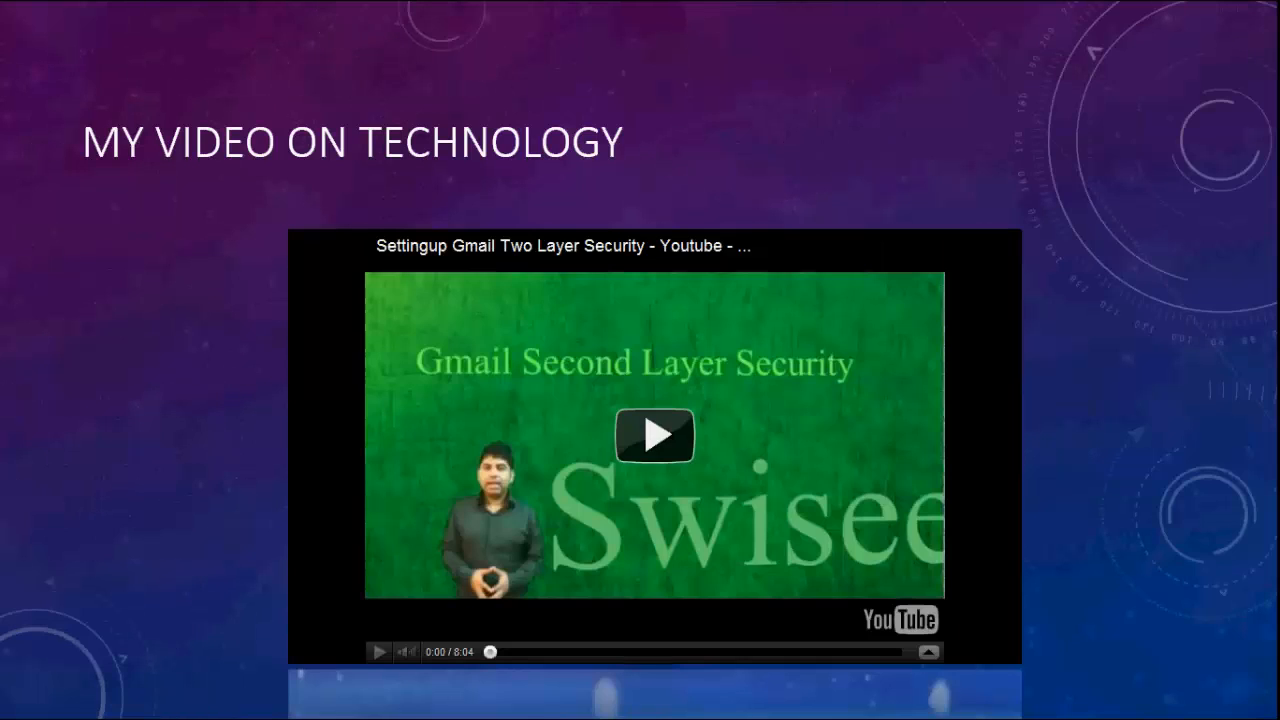
Play the embedded YouTube video in the slide show and show its quality options (360p).
click(654, 435)
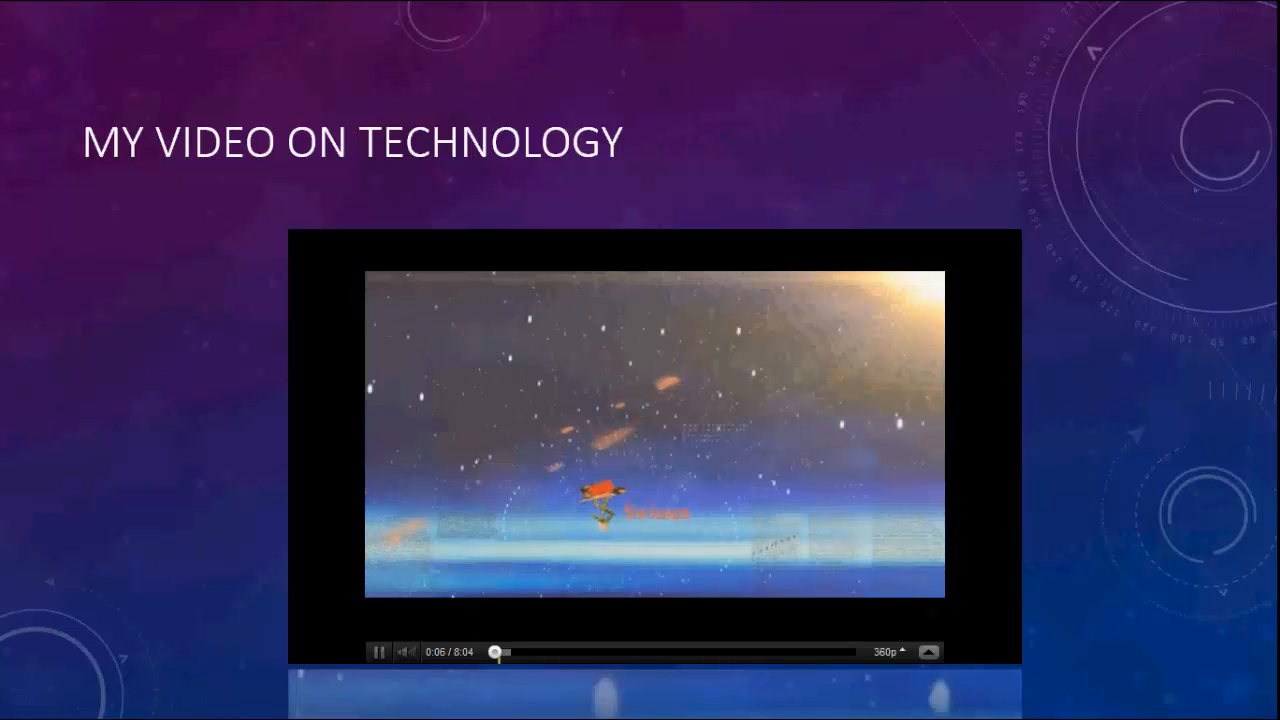
click(888, 651)
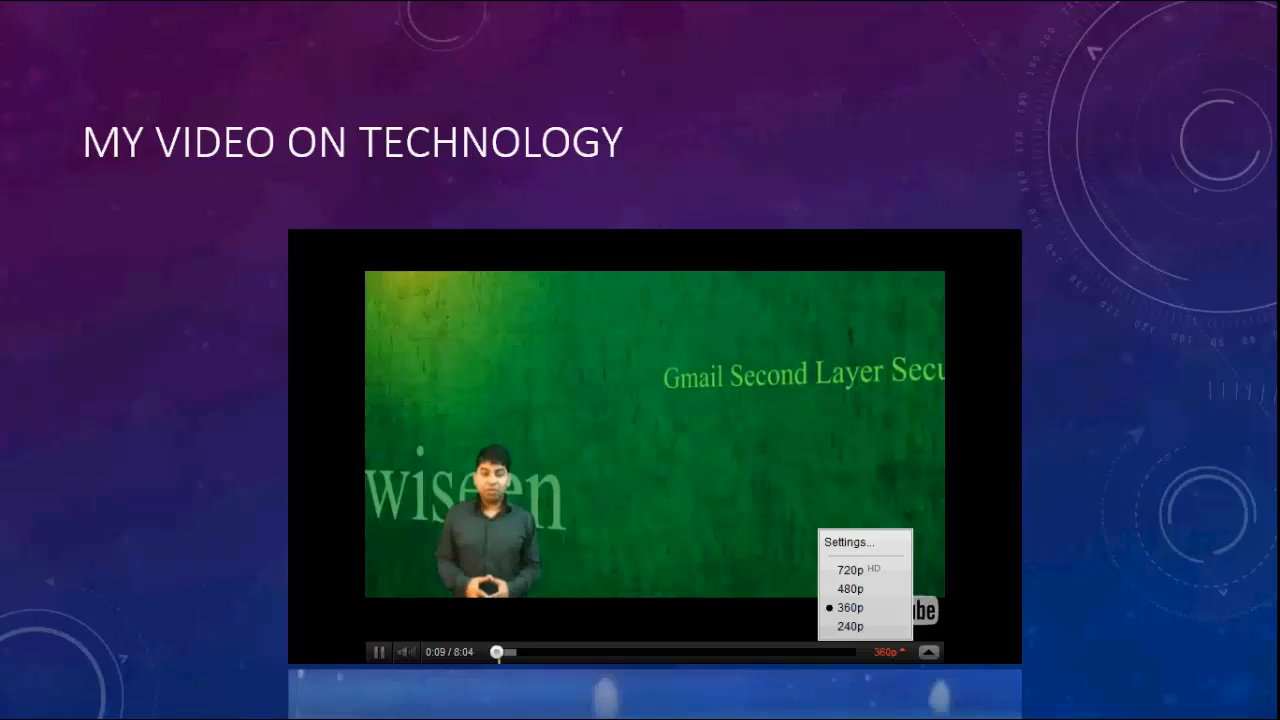